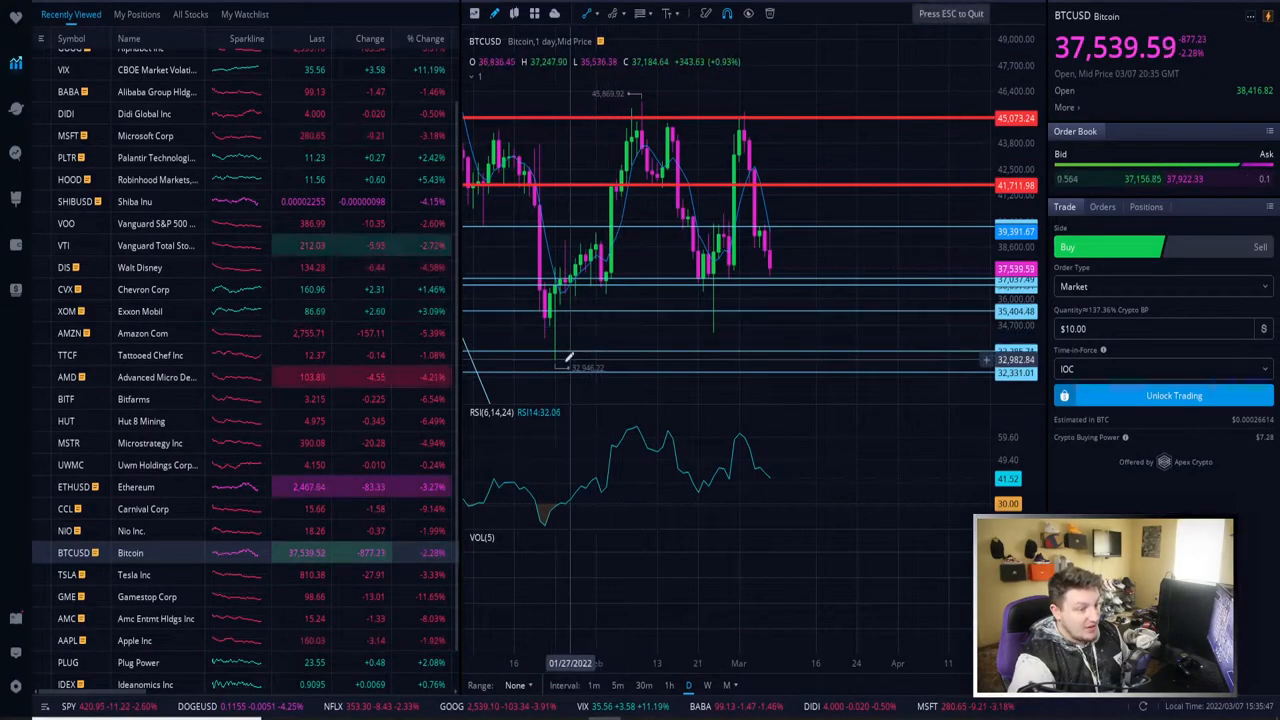
Review the BTCUSD daily chart's support and resistance lines.
left_click_drag(555, 360, 898, 292)
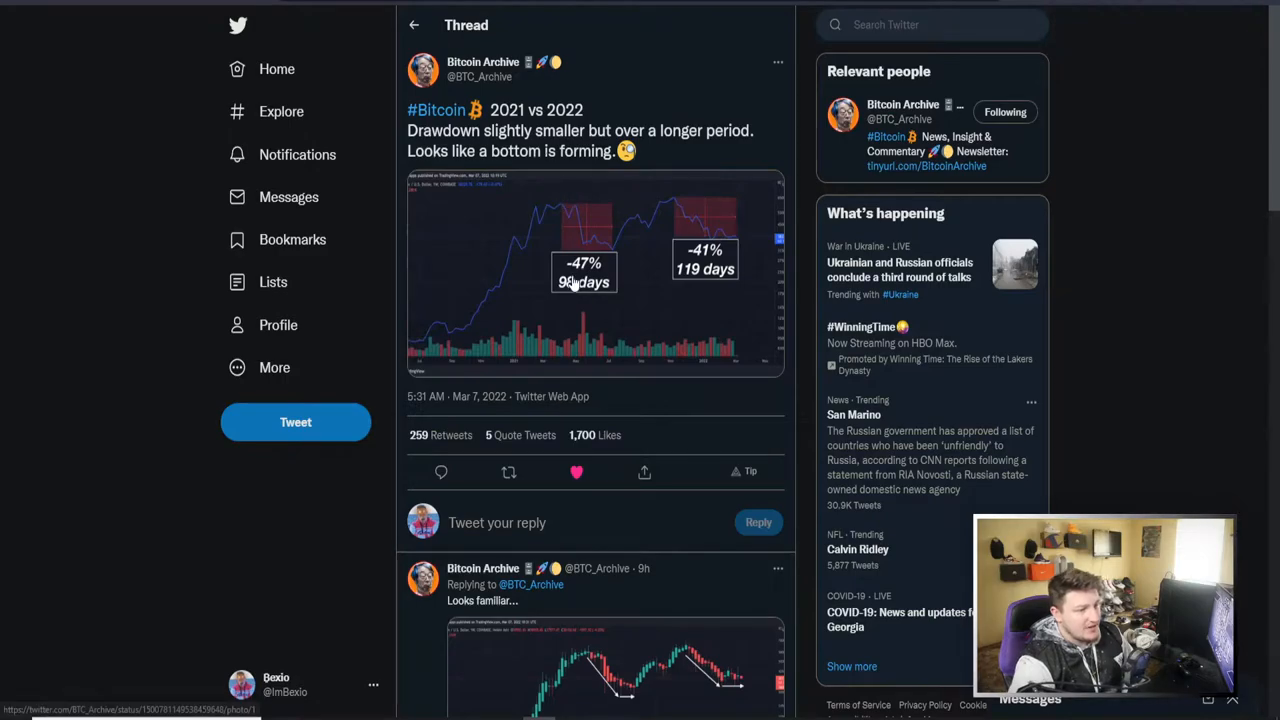
Expand the drawdown chart image showing -47% over 98 days versus -41% over 119 days.
left_click(583, 272)
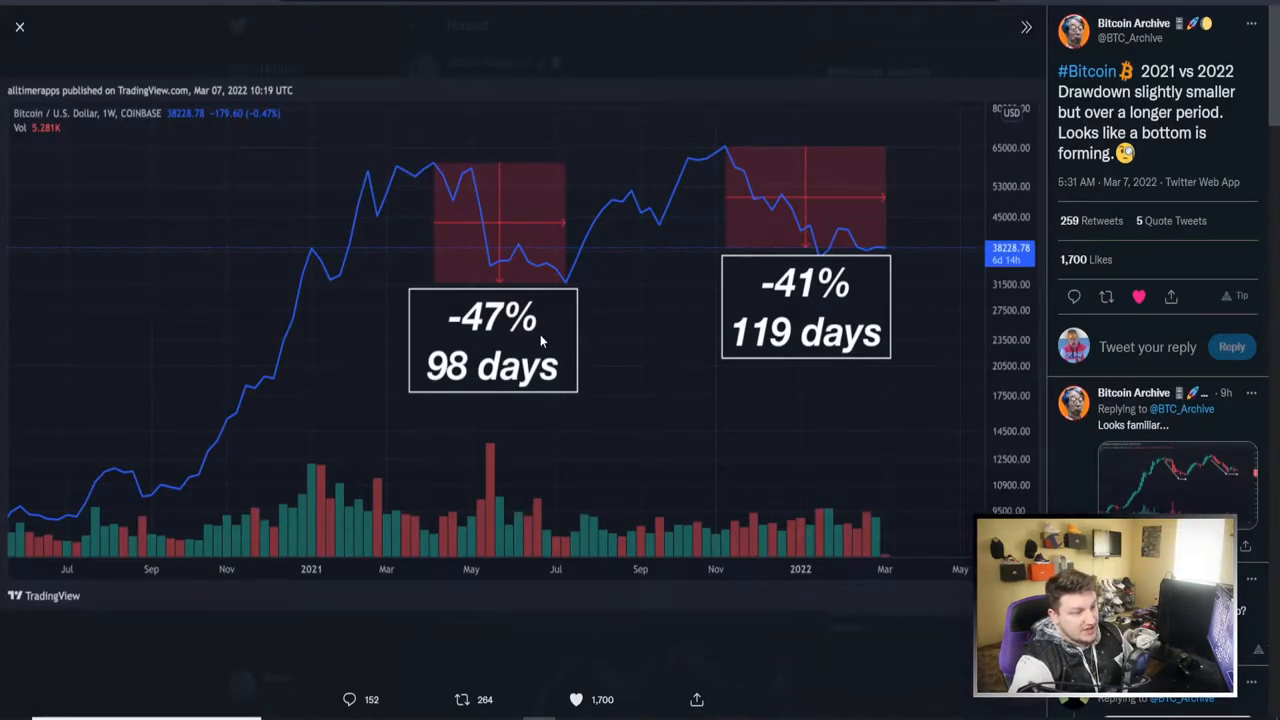
mouse_move(472, 148)
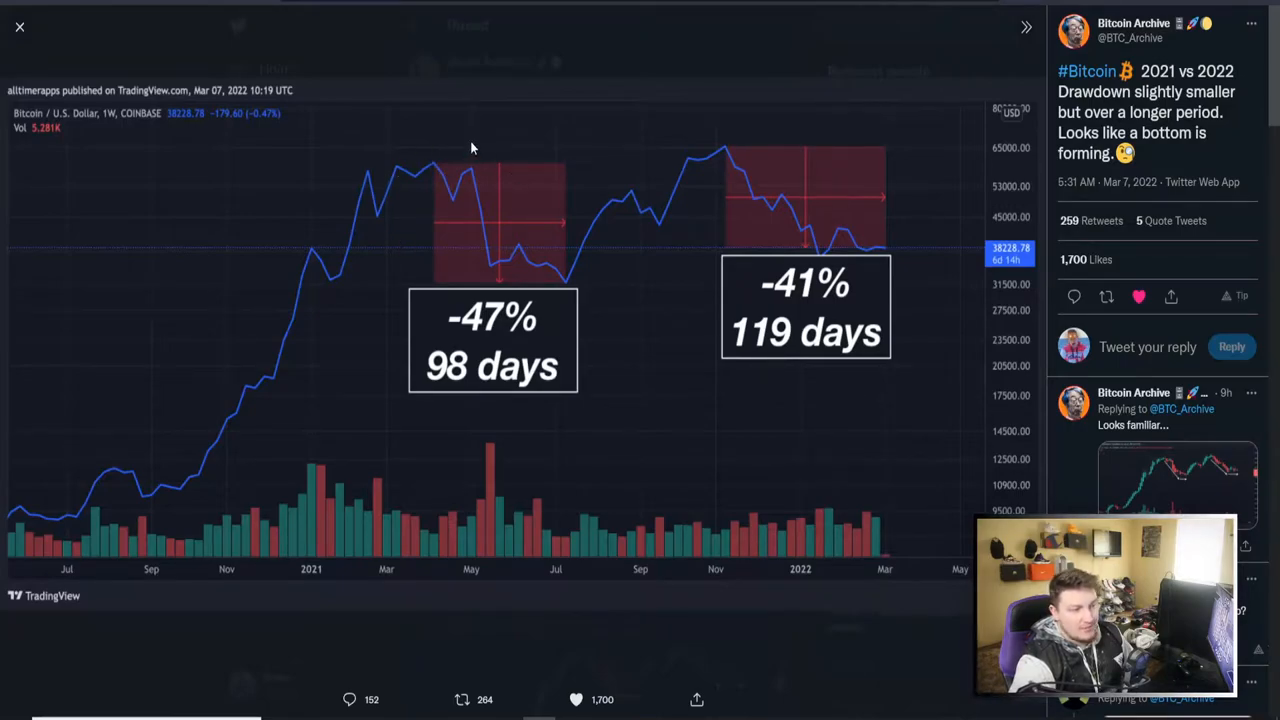
mouse_move(444, 216)
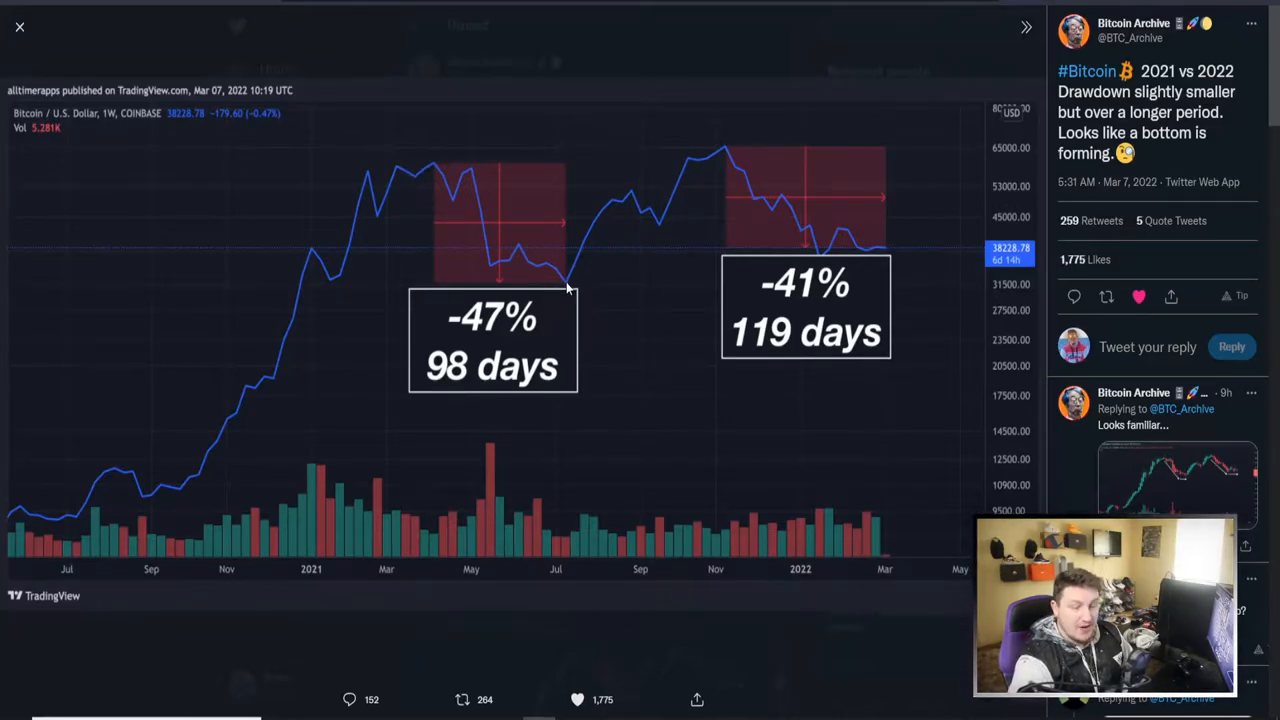
mouse_move(719, 166)
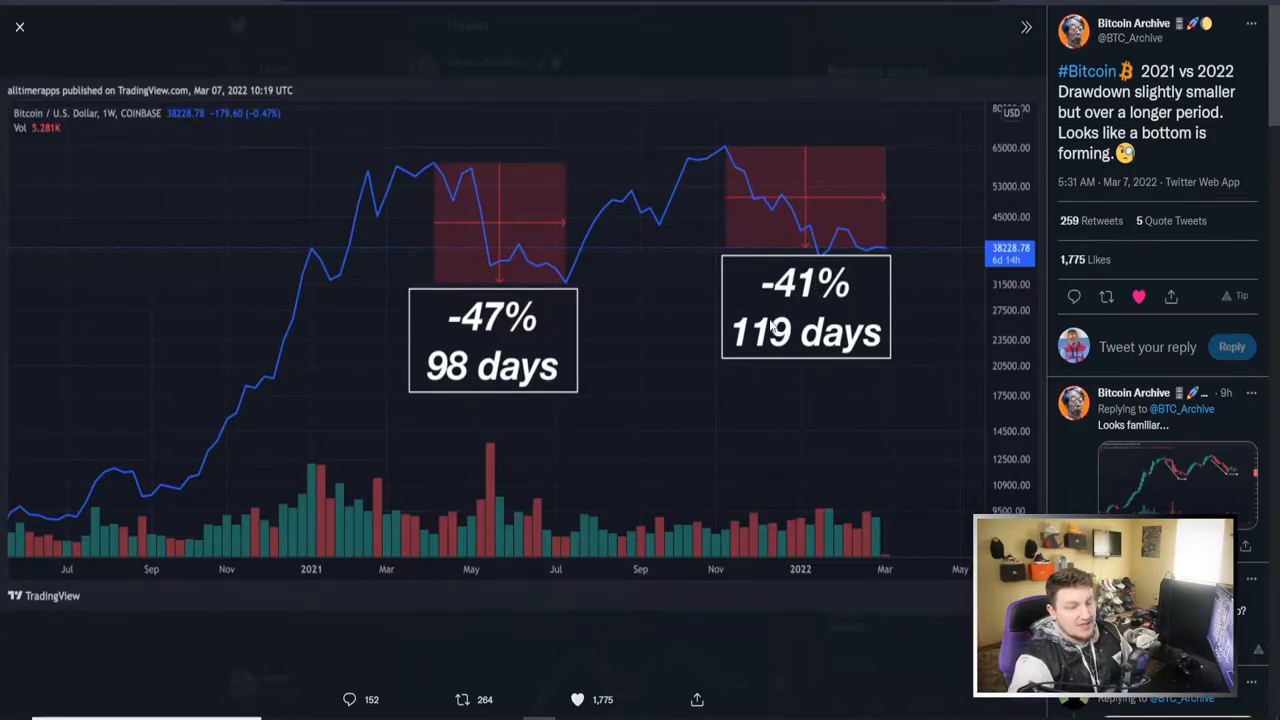
mouse_move(672, 462)
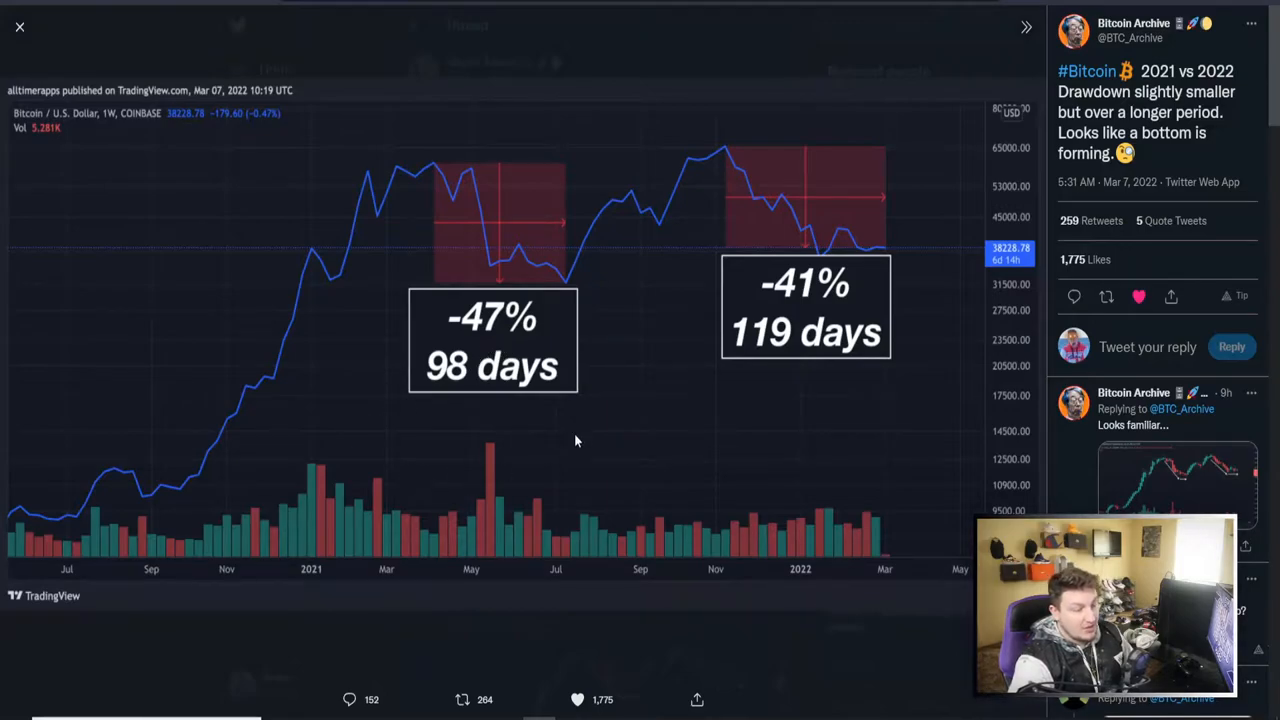
mouse_move(617, 343)
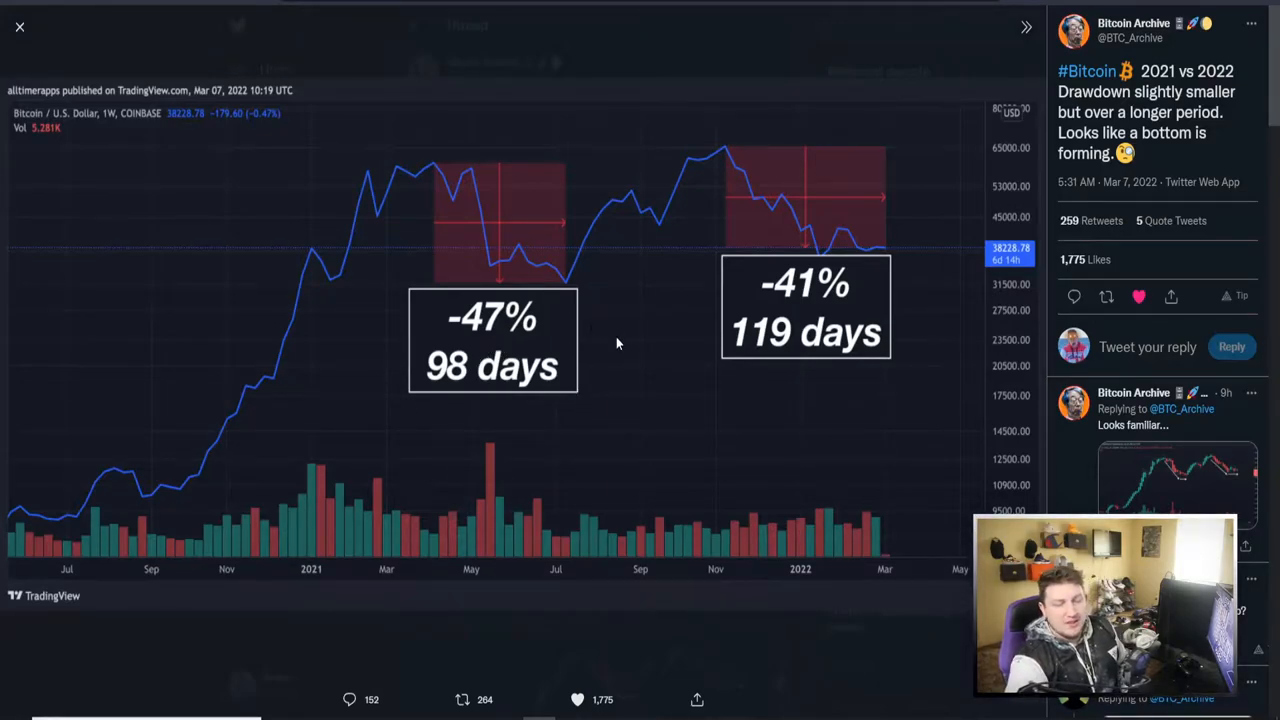
mouse_move(480, 218)
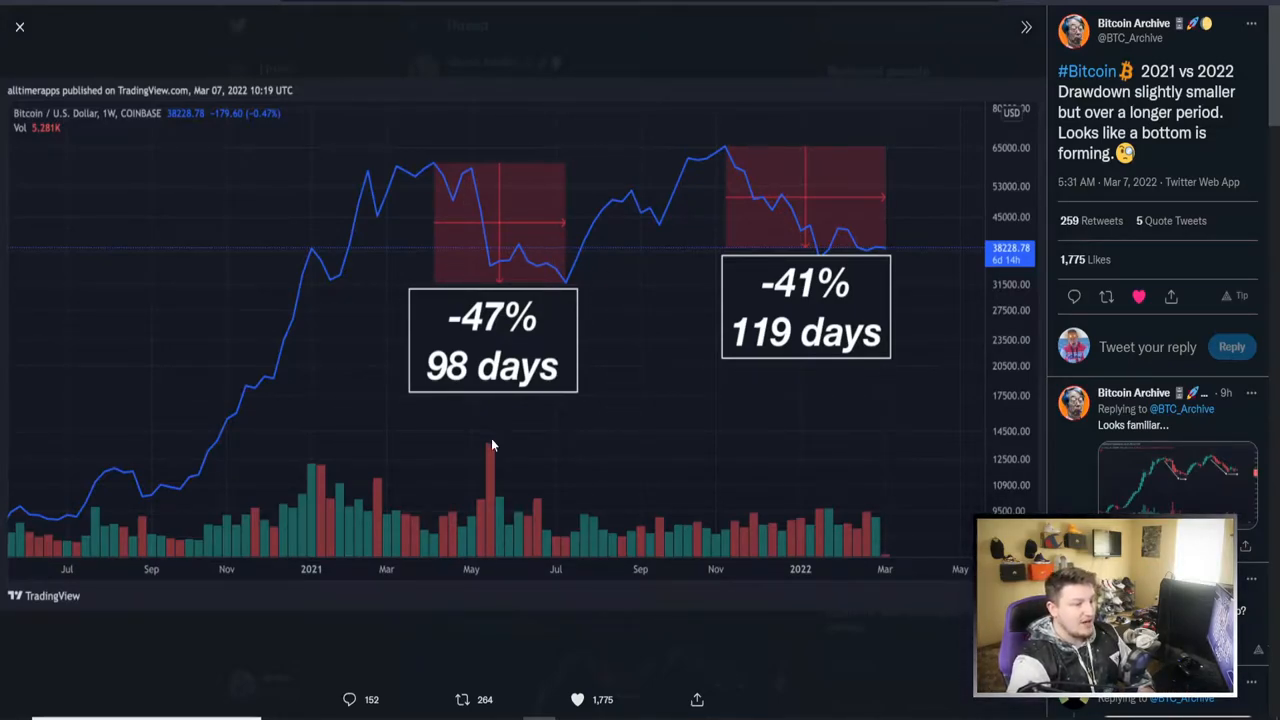
mouse_move(553, 420)
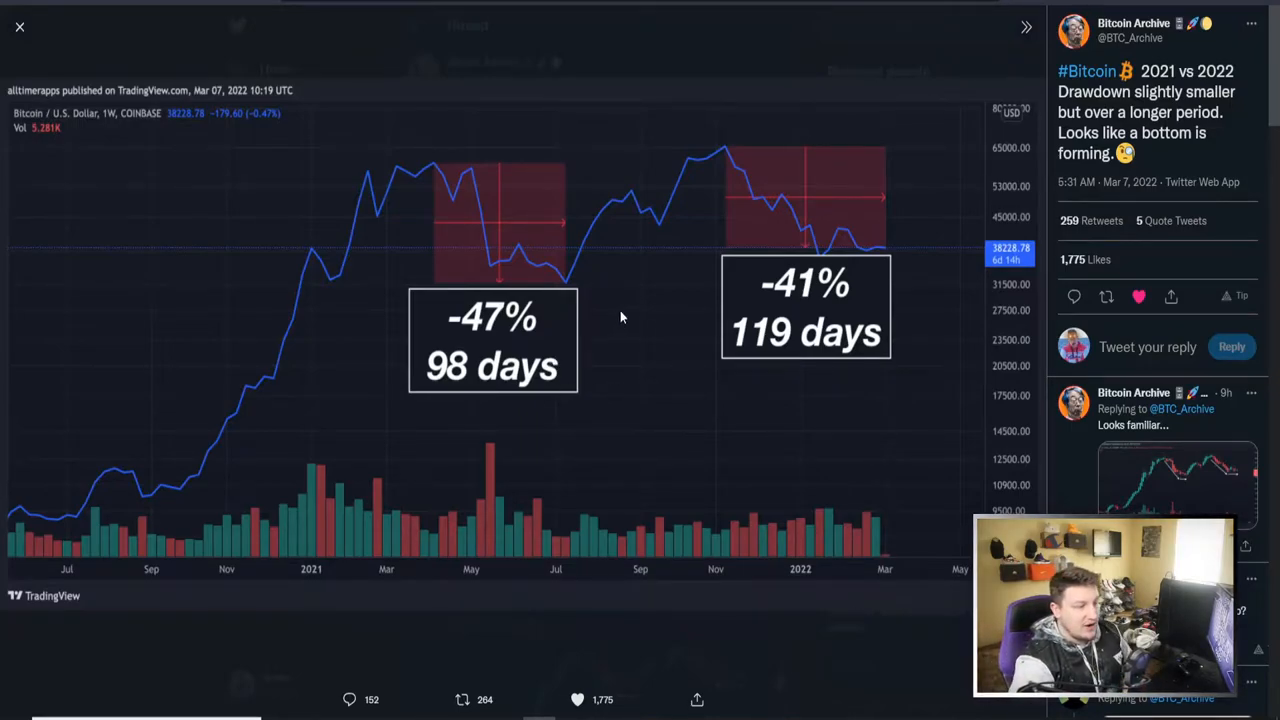
mouse_move(582, 298)
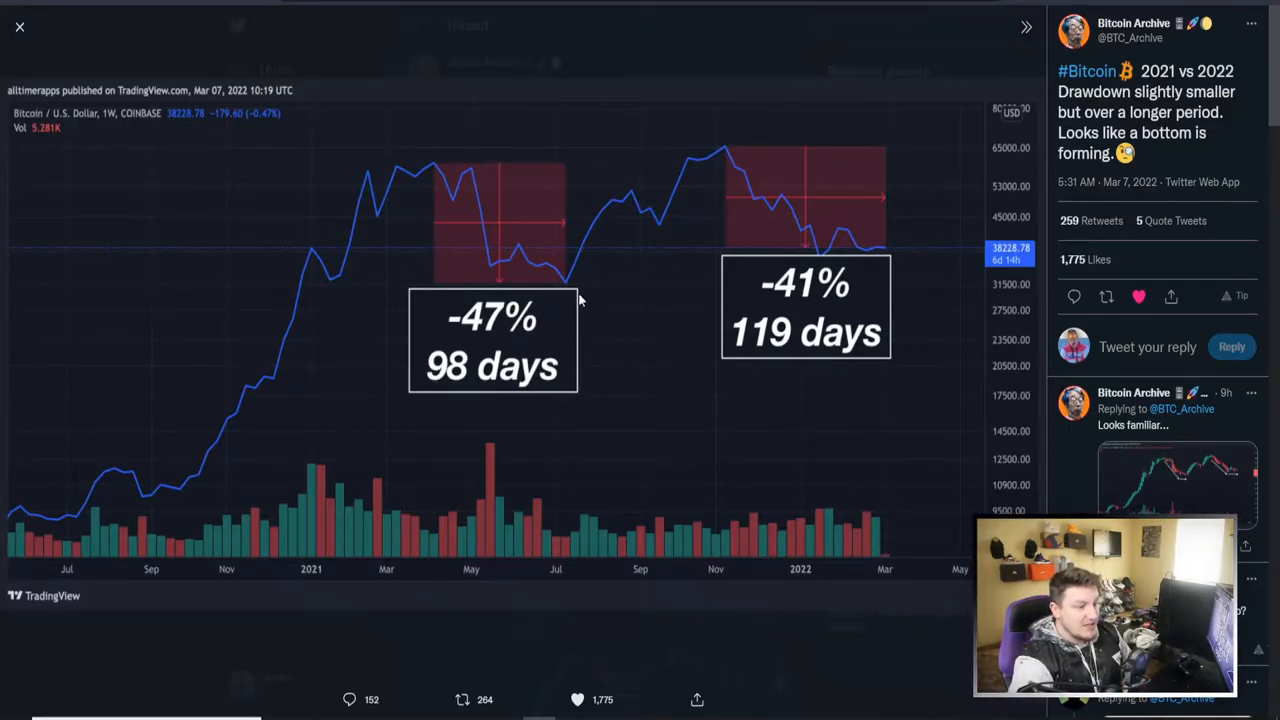
mouse_move(727, 137)
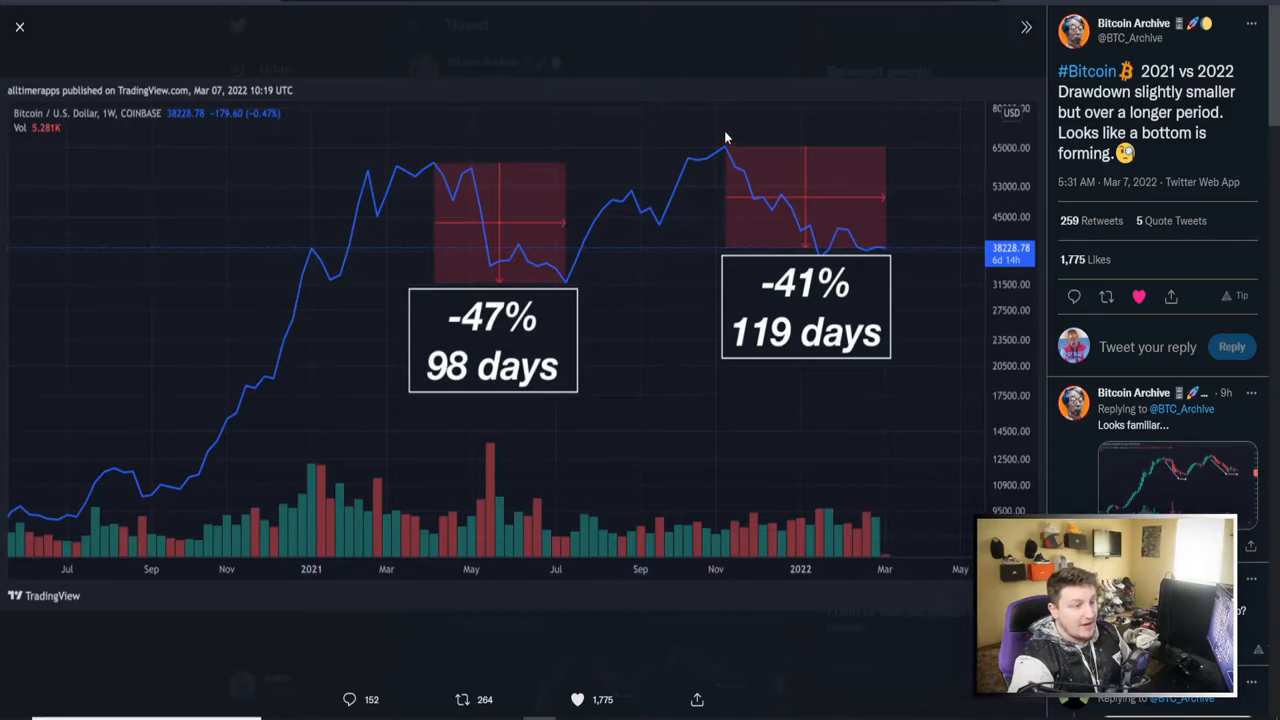
mouse_move(785, 248)
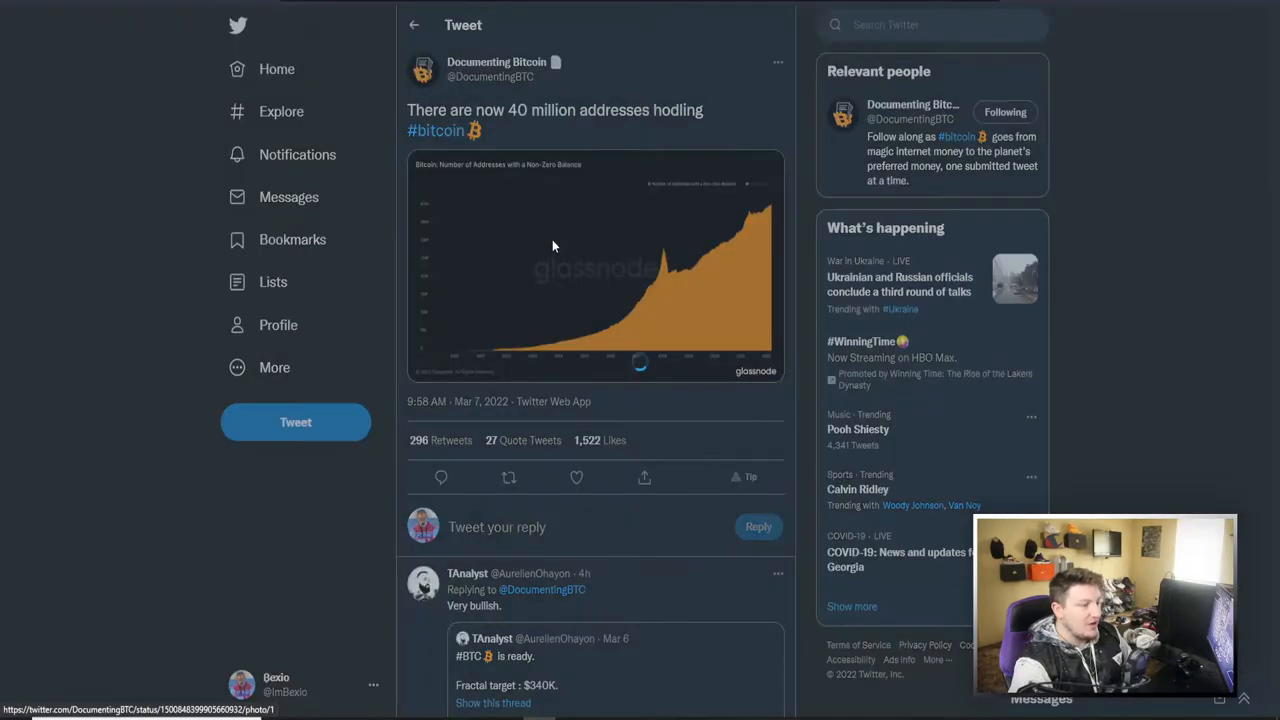
left_click(555, 245)
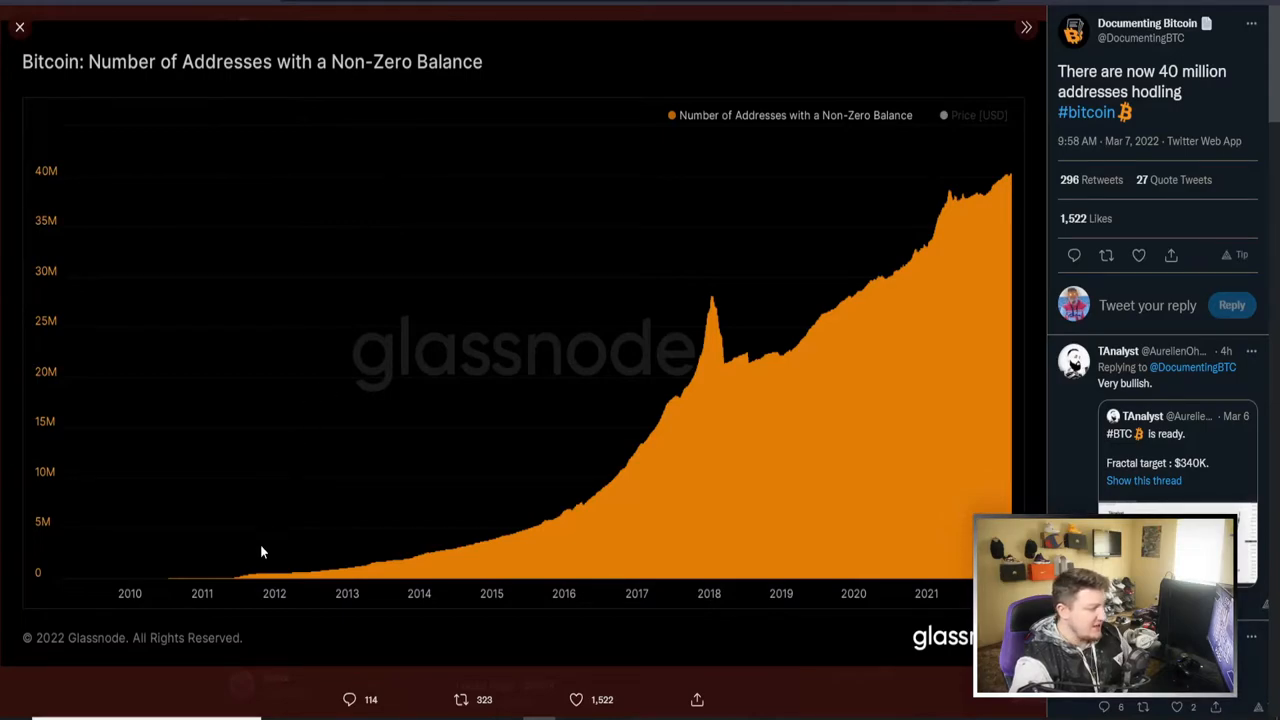
mouse_move(202, 590)
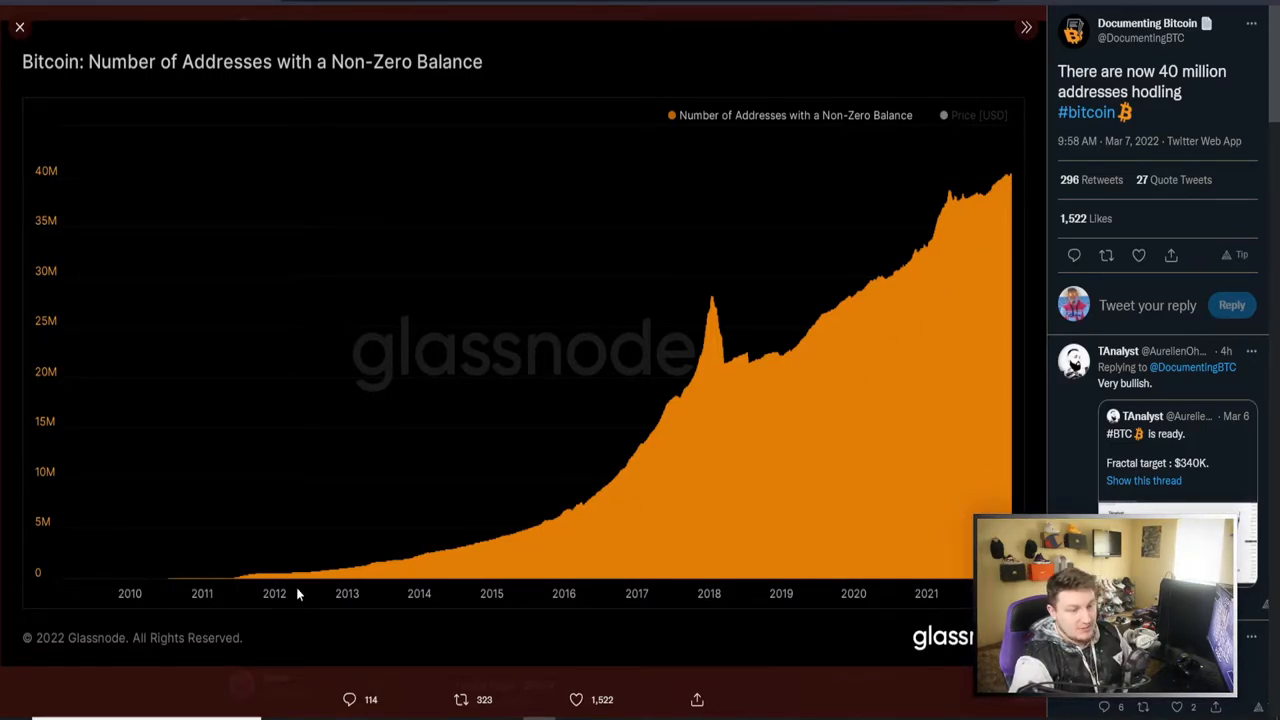
mouse_move(612, 433)
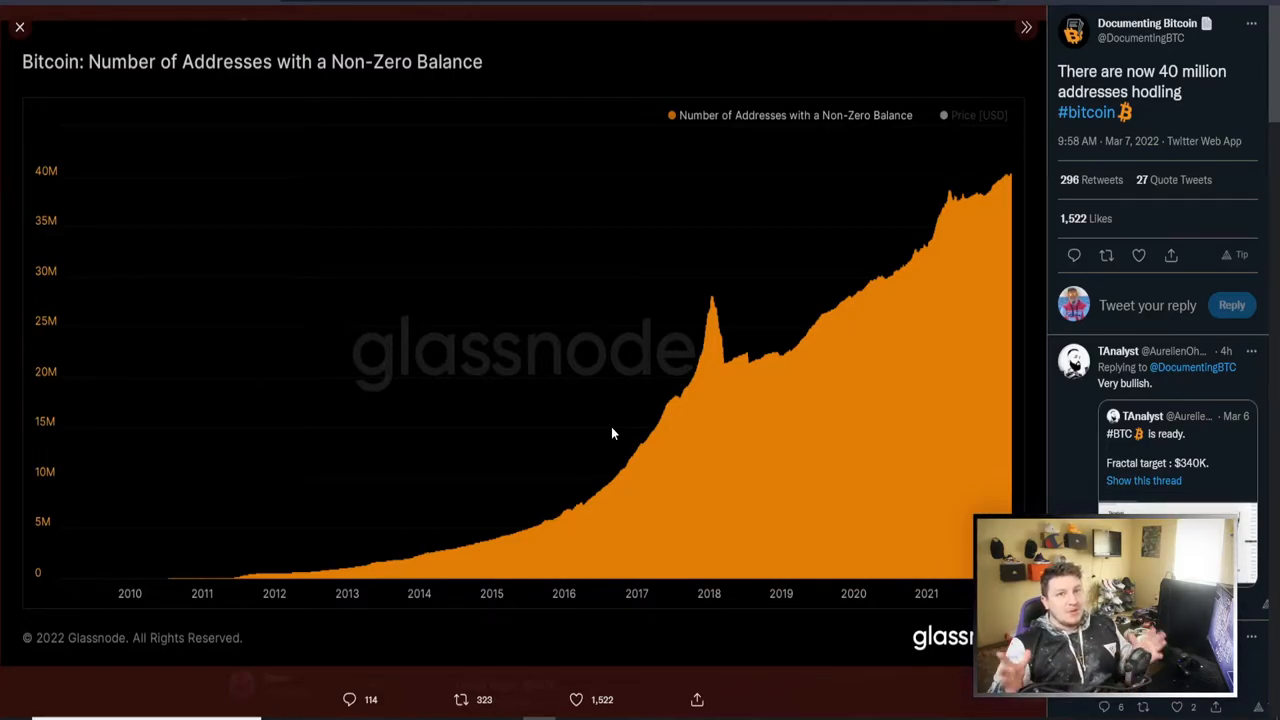
mouse_move(625, 503)
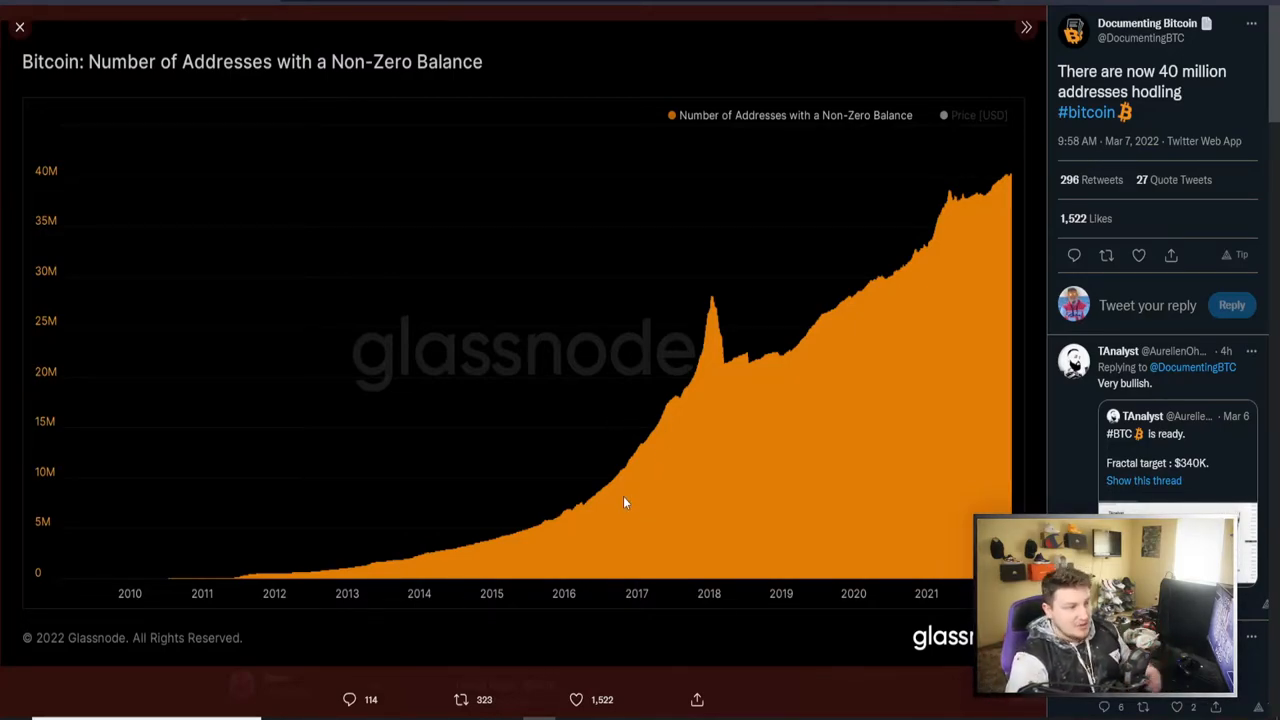
mouse_move(605, 485)
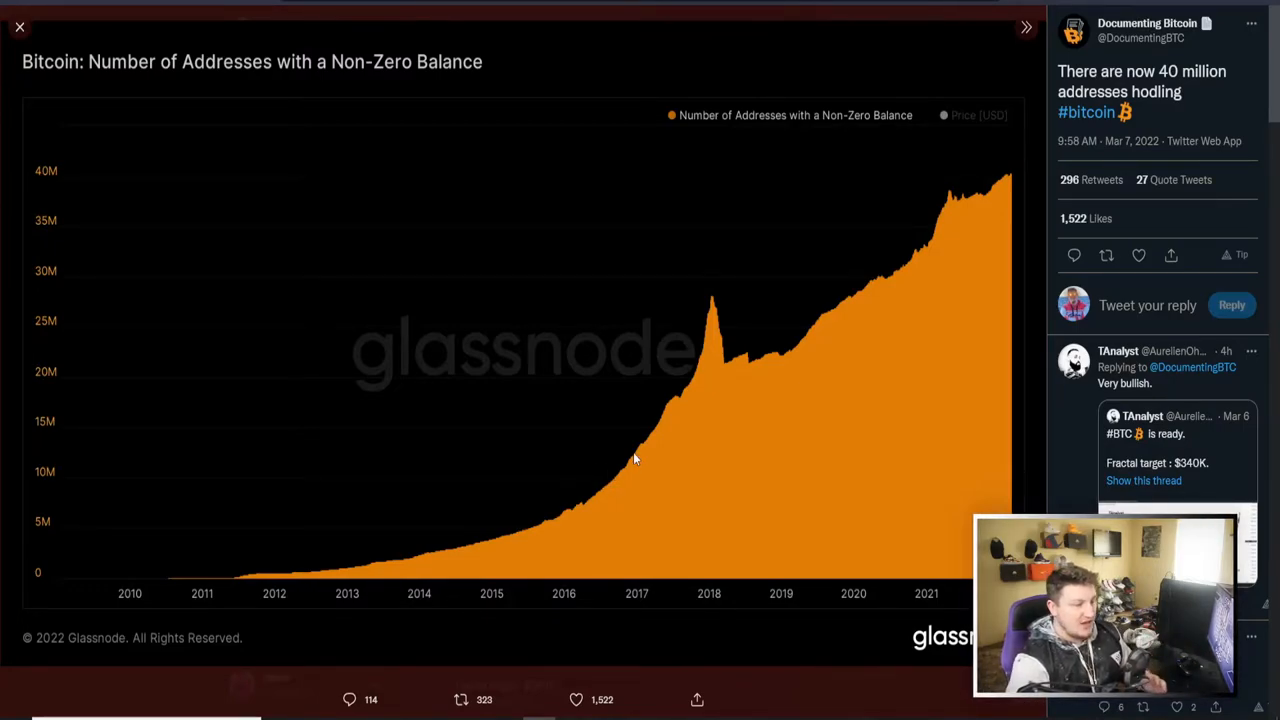
mouse_move(661, 443)
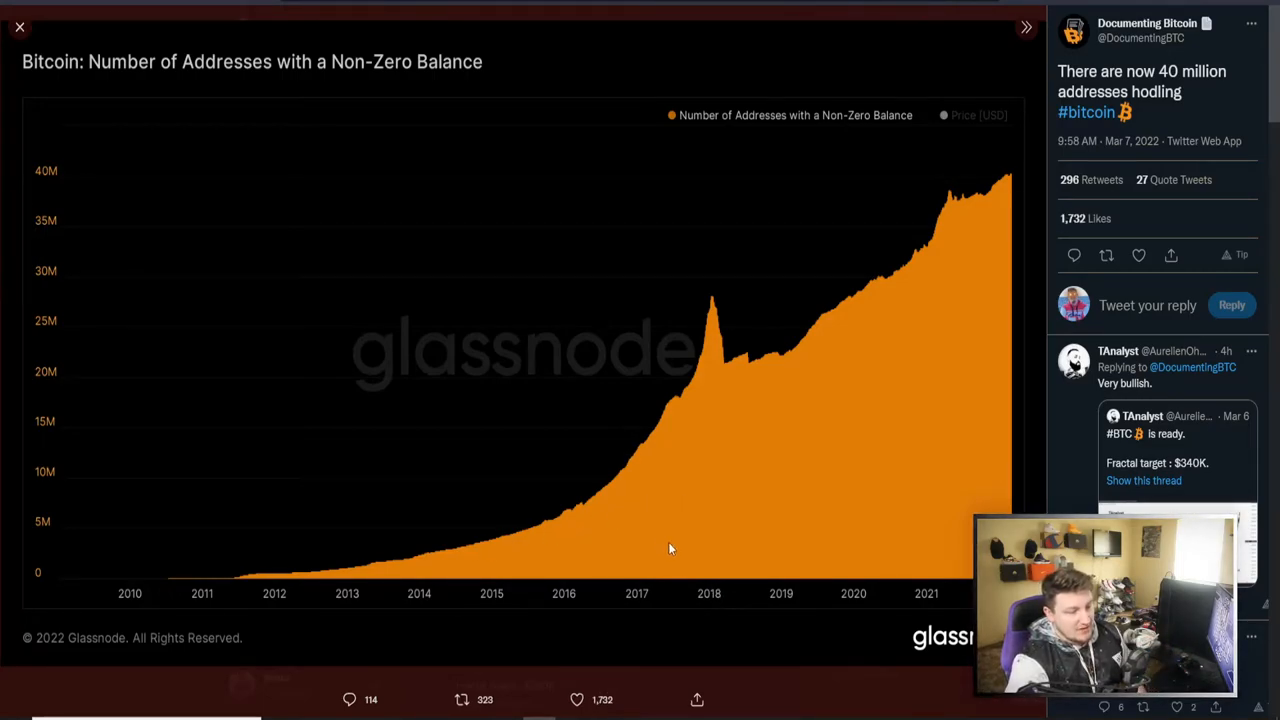
mouse_move(568, 523)
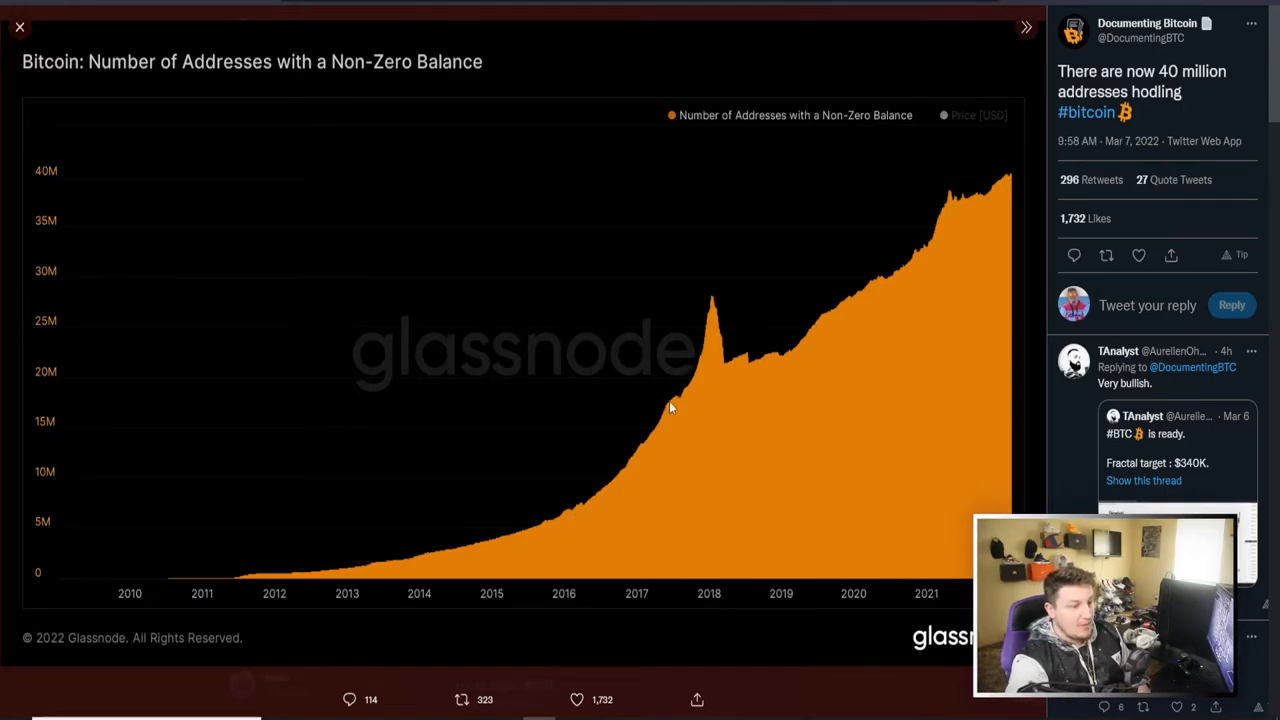
mouse_move(714, 303)
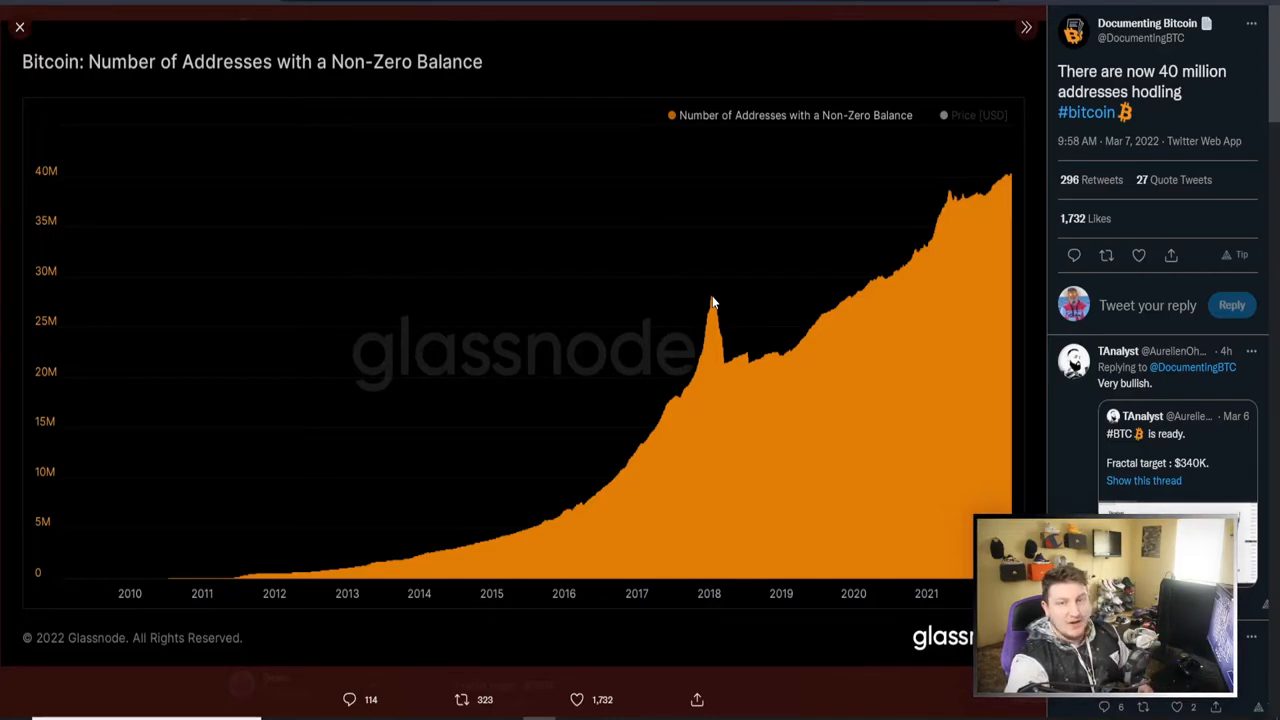
mouse_move(727, 370)
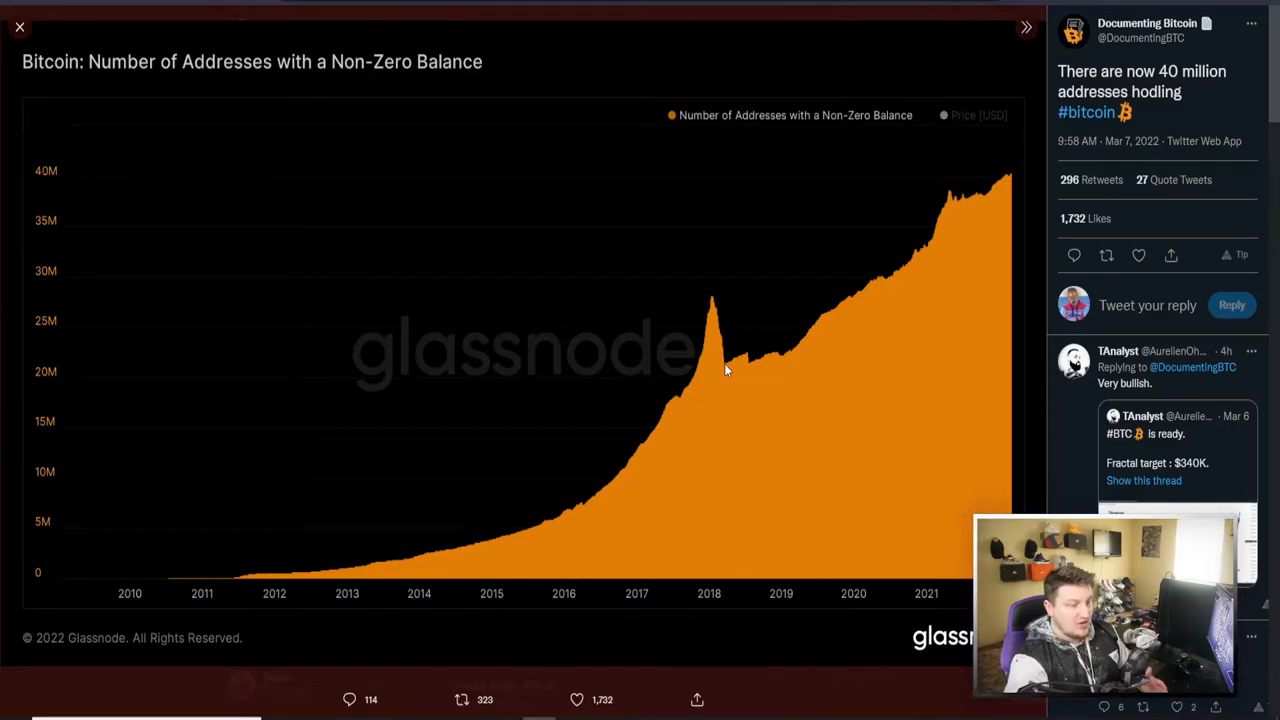
mouse_move(711, 302)
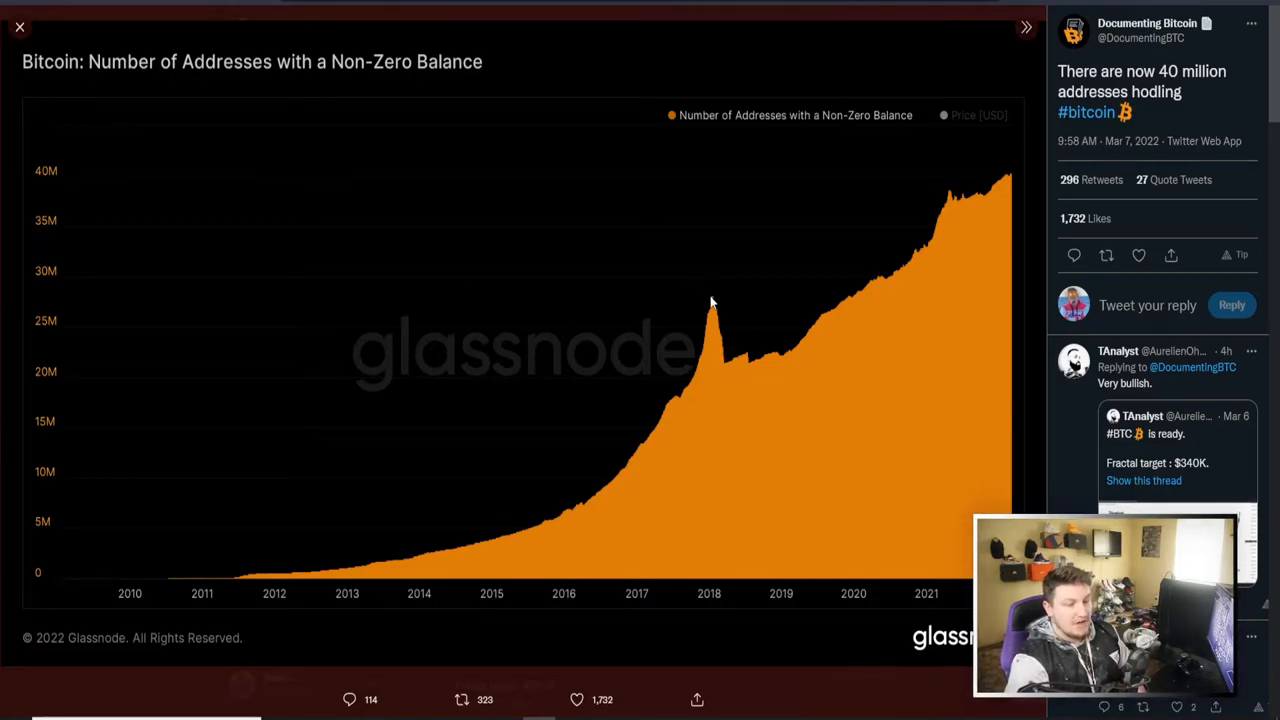
mouse_move(878, 224)
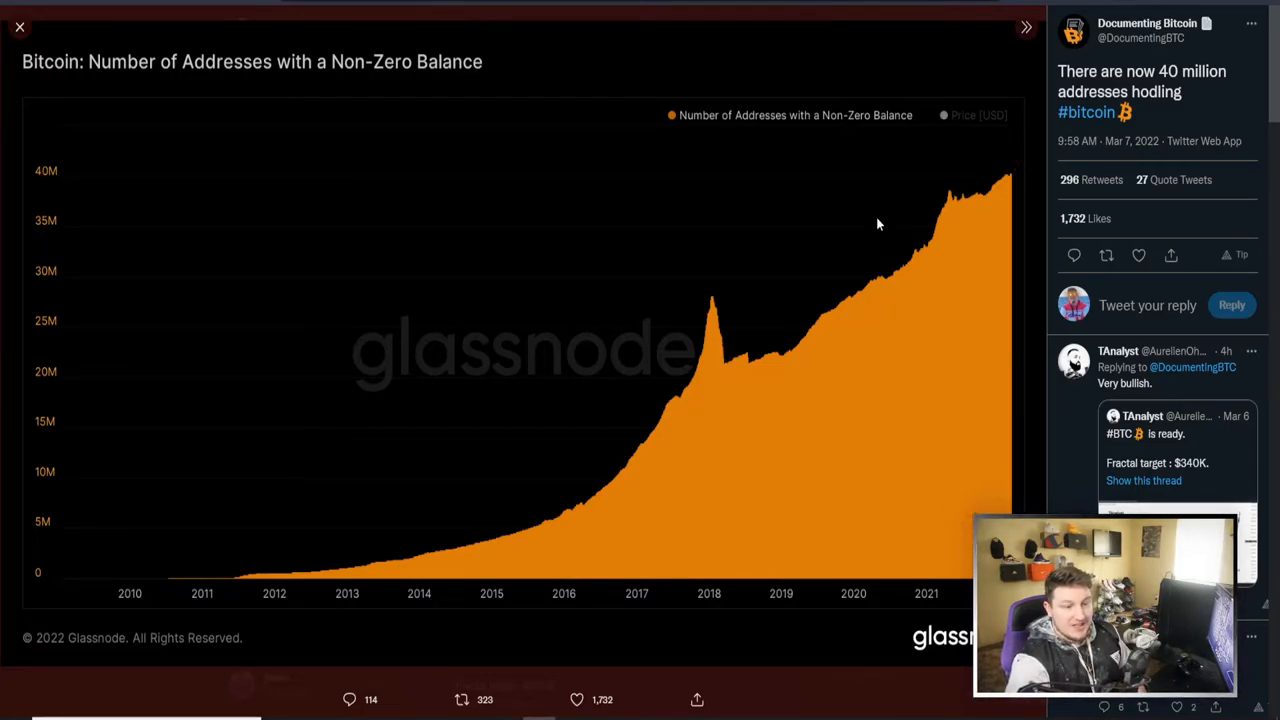
mouse_move(918, 574)
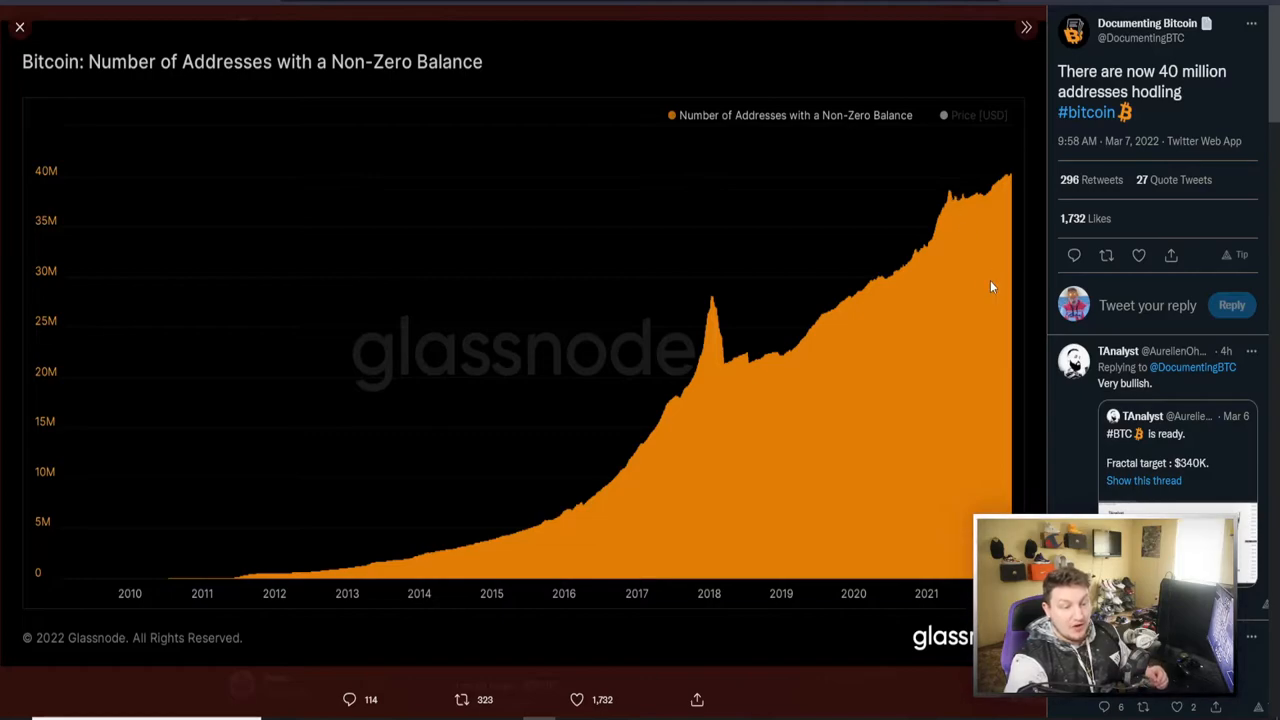
mouse_move(850, 270)
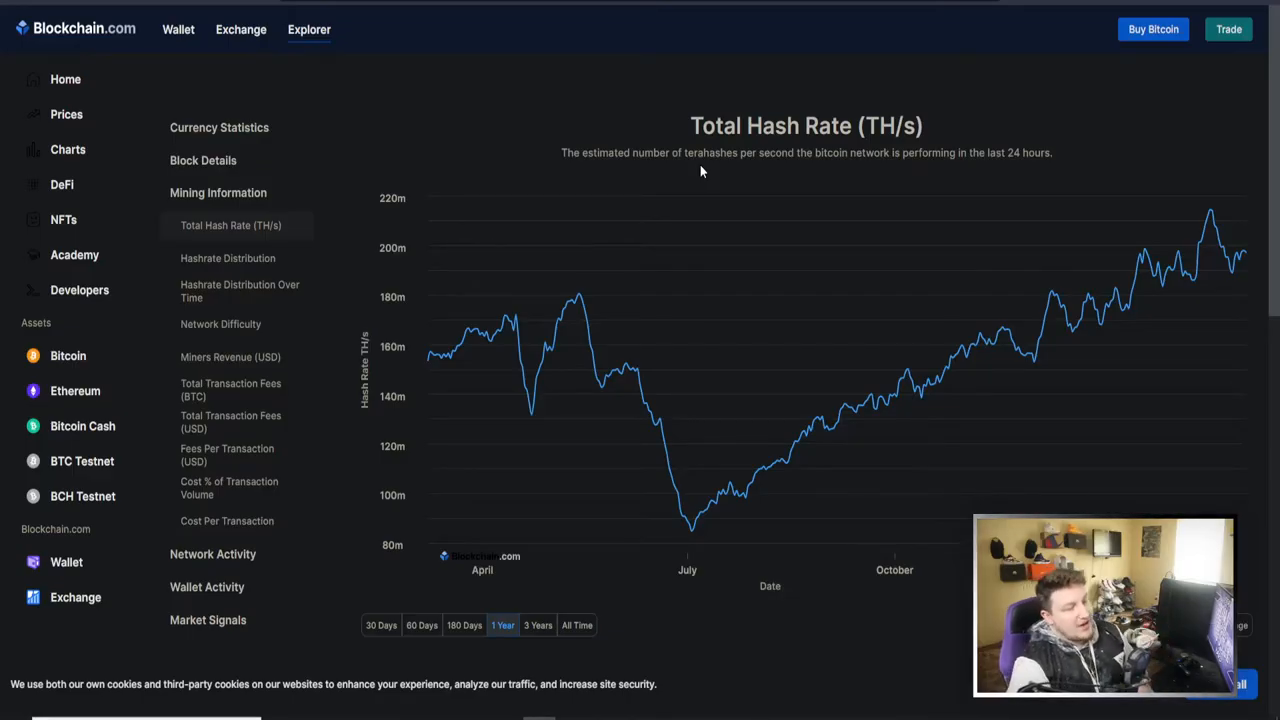
mouse_move(894, 390)
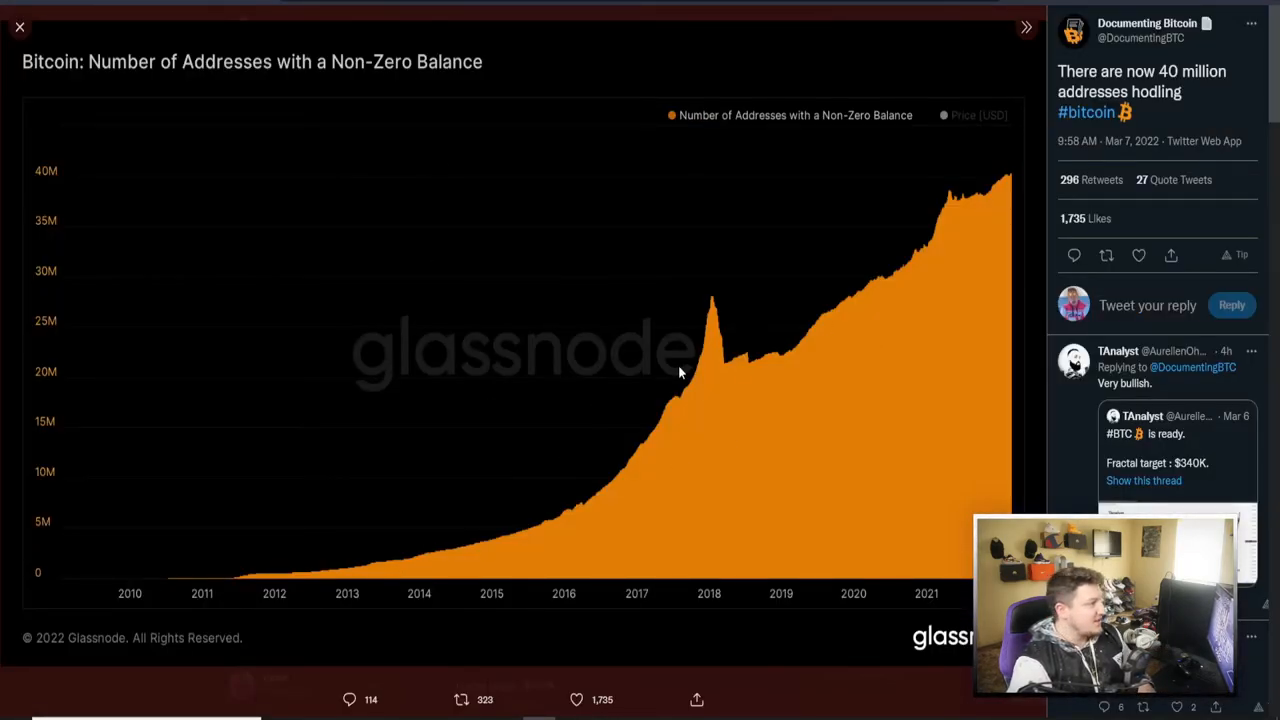
mouse_move(952, 220)
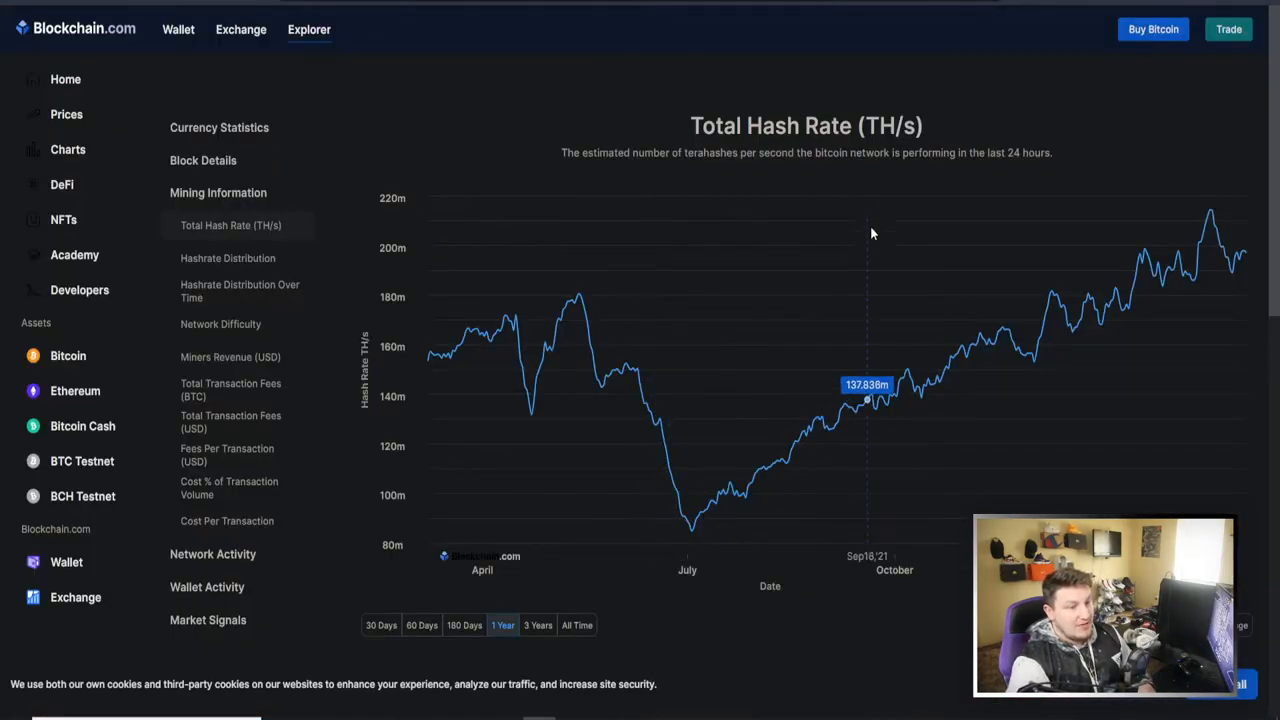
mouse_move(790, 405)
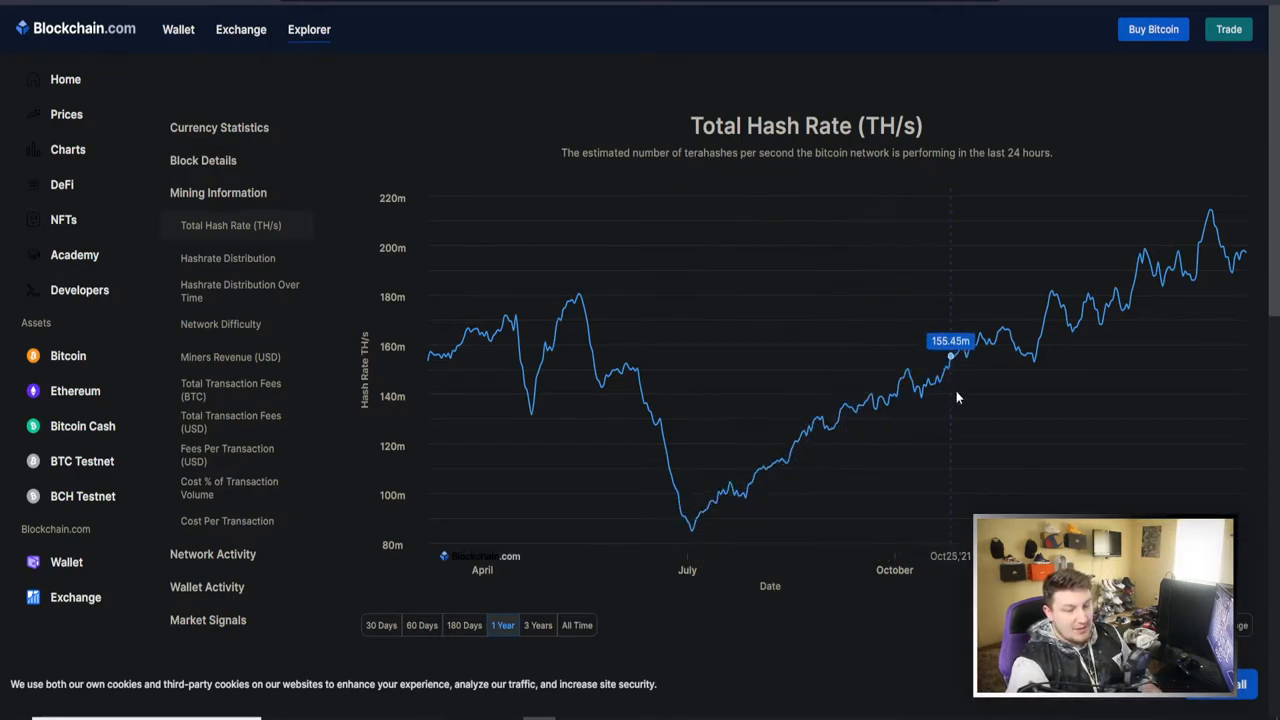
mouse_move(1229, 269)
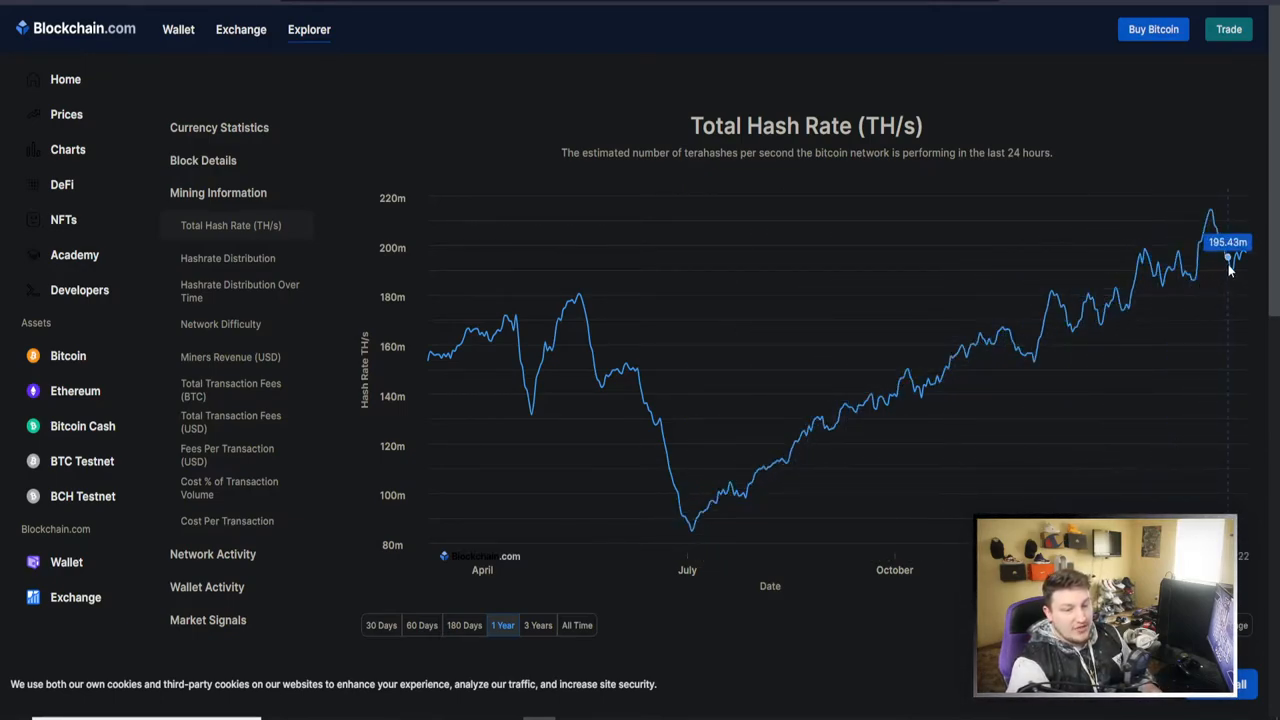
mouse_move(1139, 325)
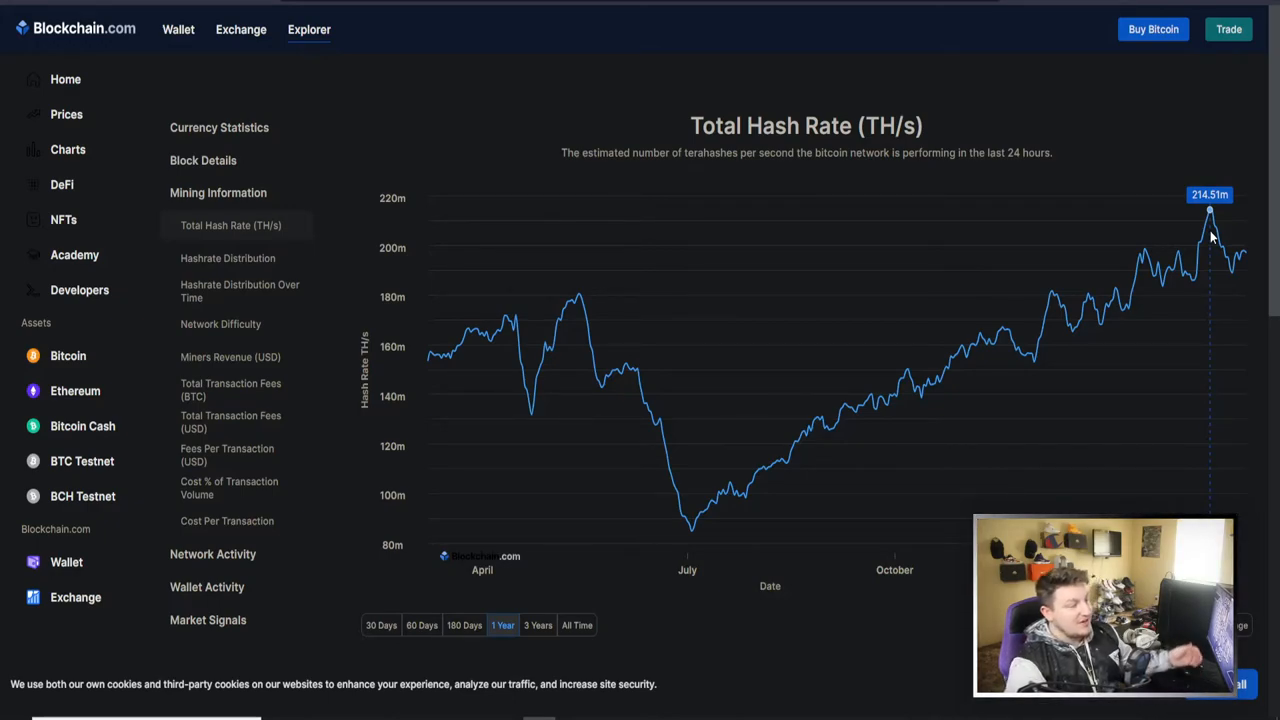
mouse_move(1218, 270)
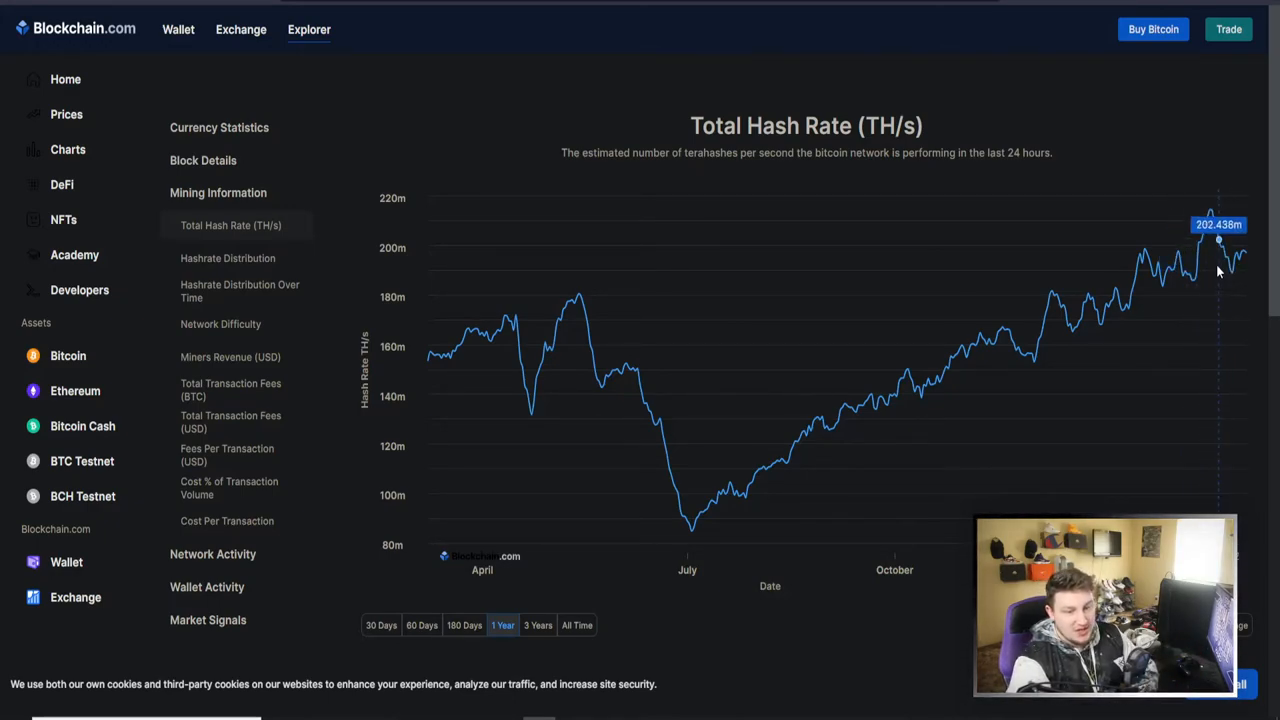
mouse_move(1226, 278)
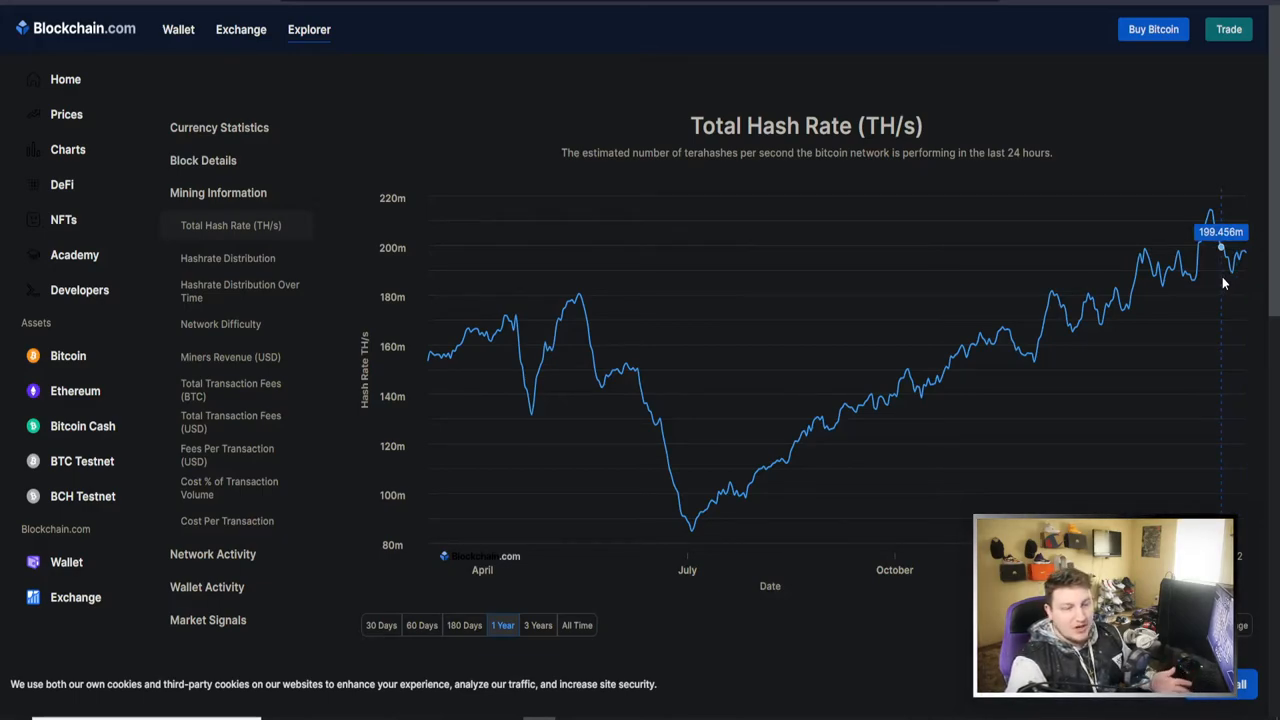
mouse_move(1049, 278)
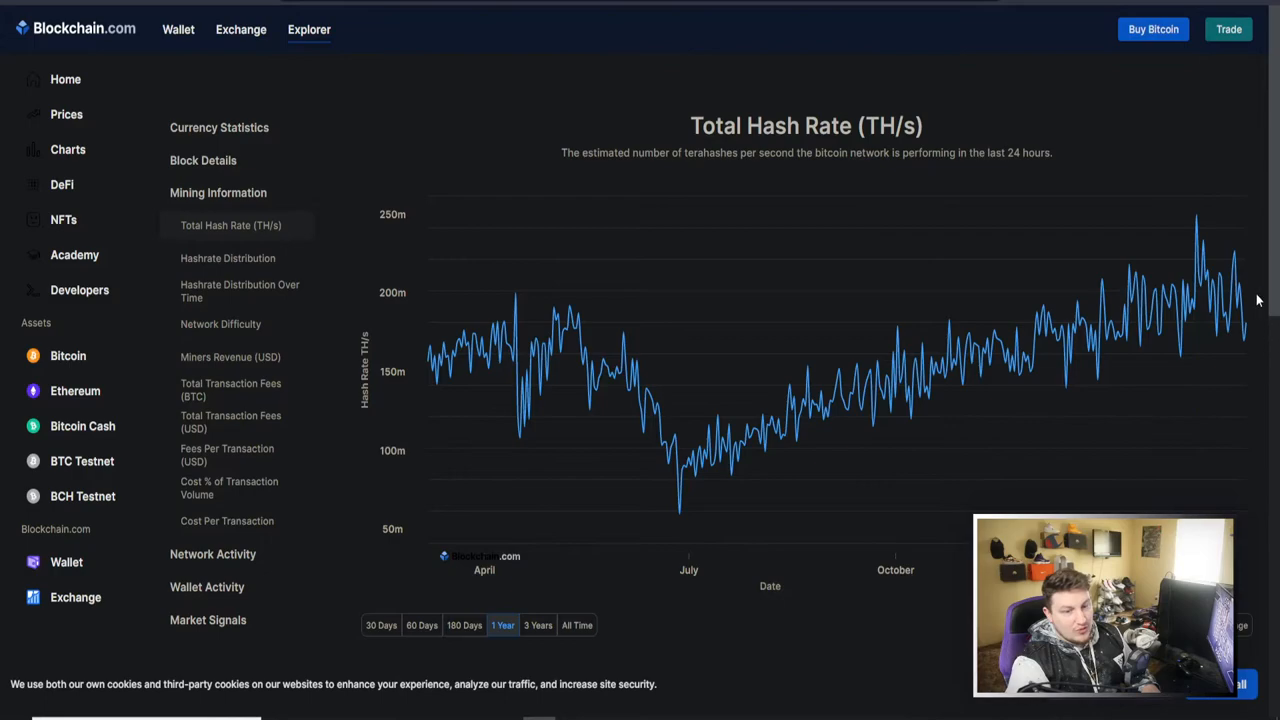
mouse_move(805, 477)
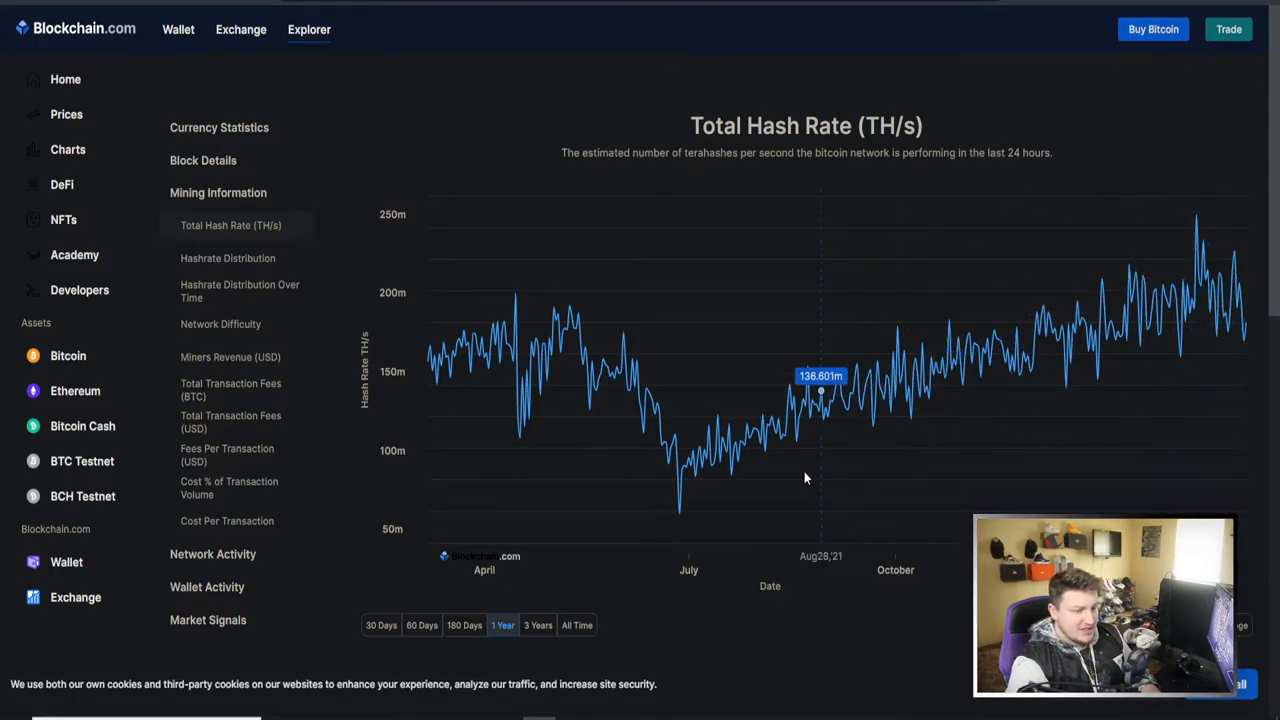
mouse_move(1028, 384)
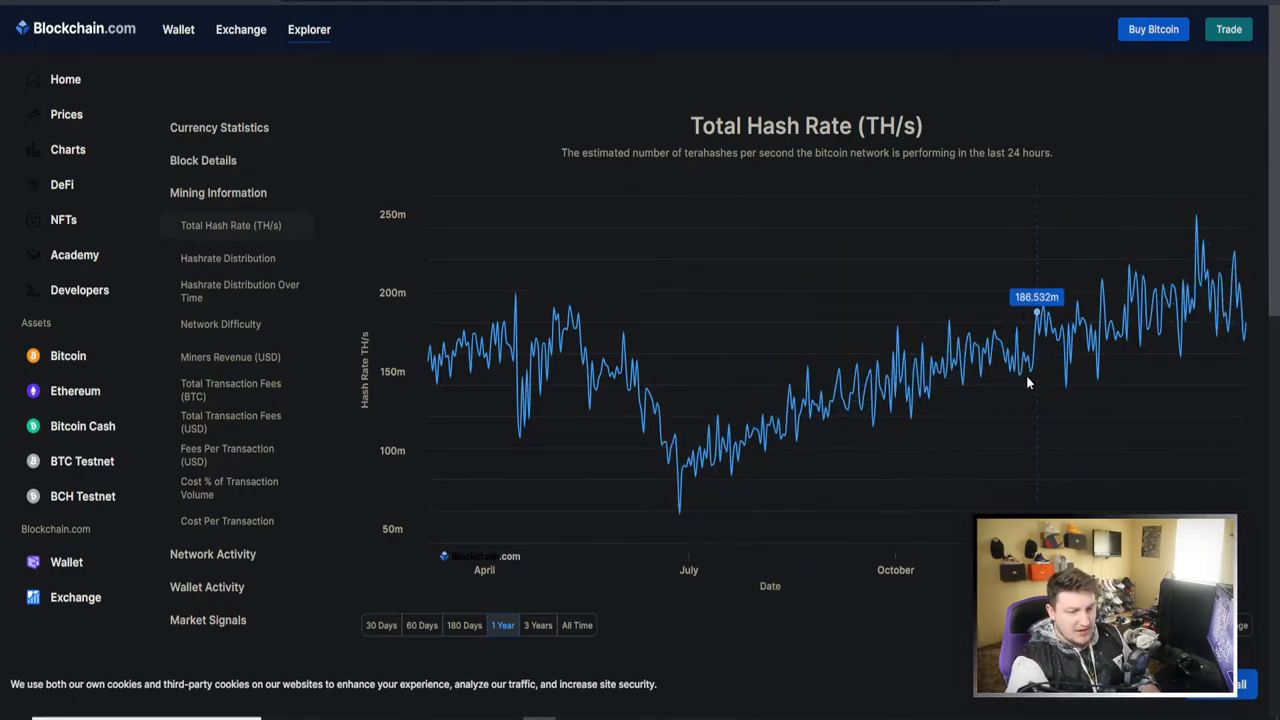
mouse_move(956, 365)
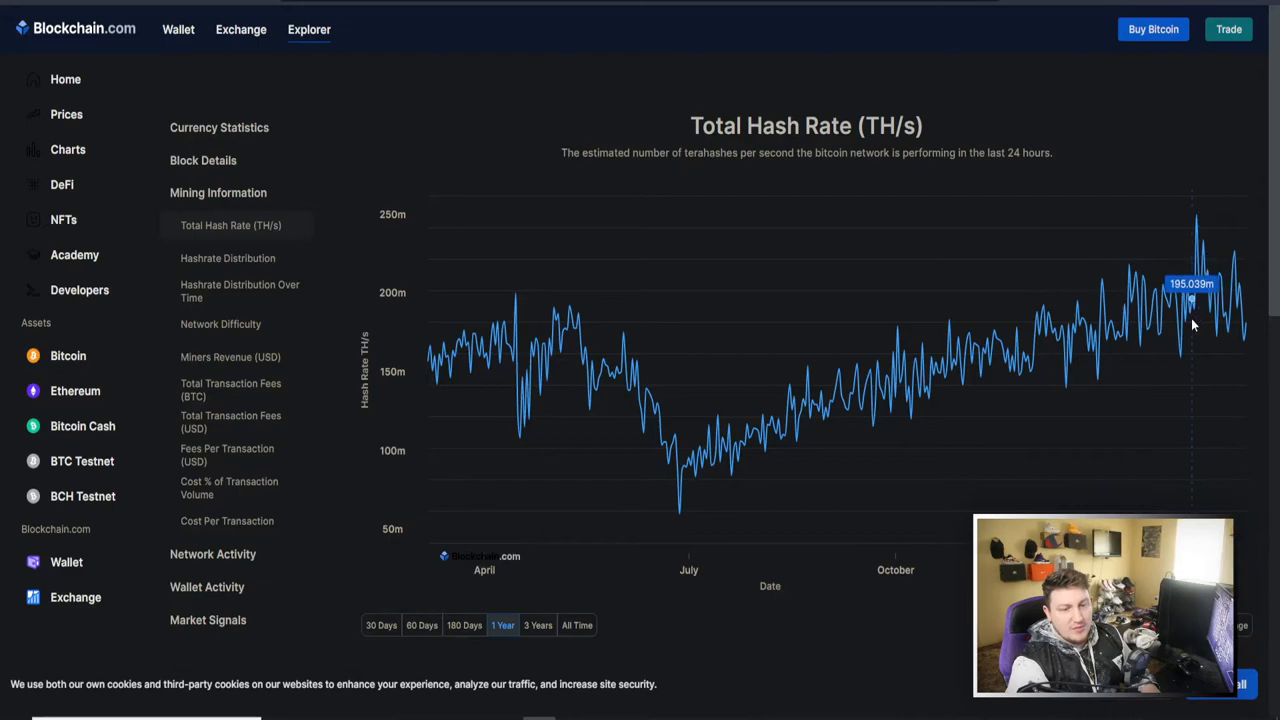
mouse_move(1218, 372)
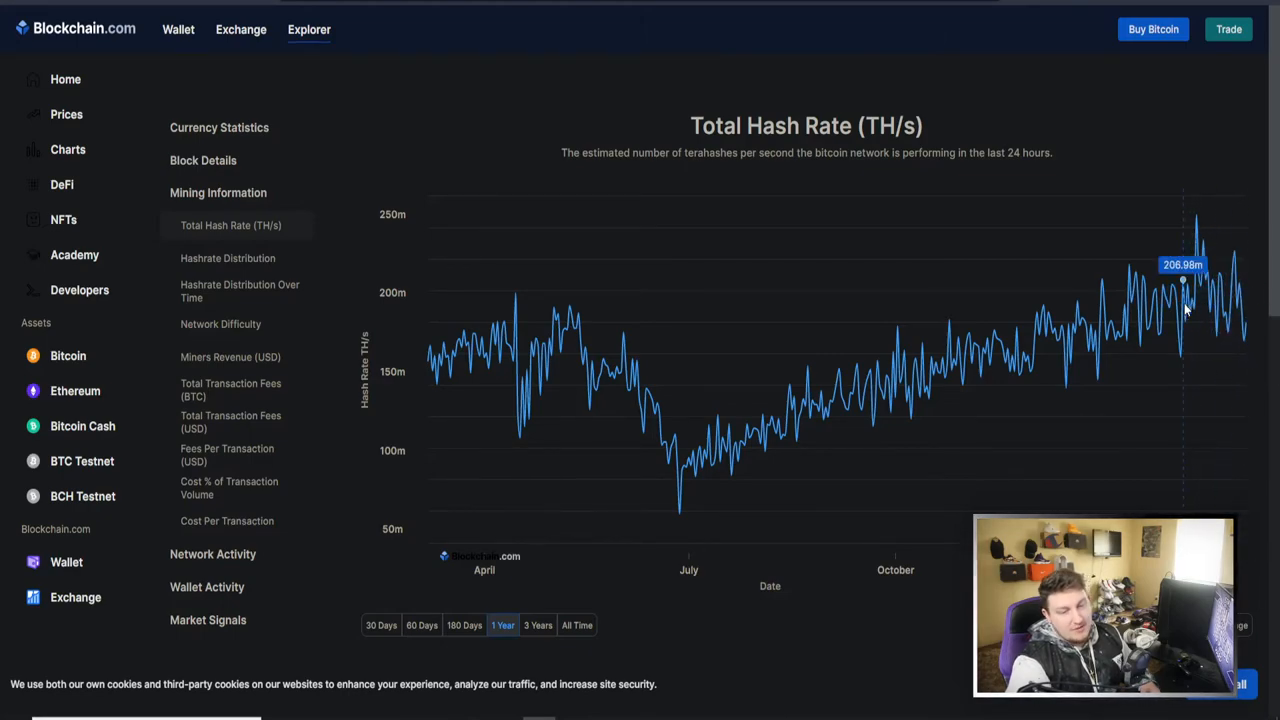
mouse_move(1170, 246)
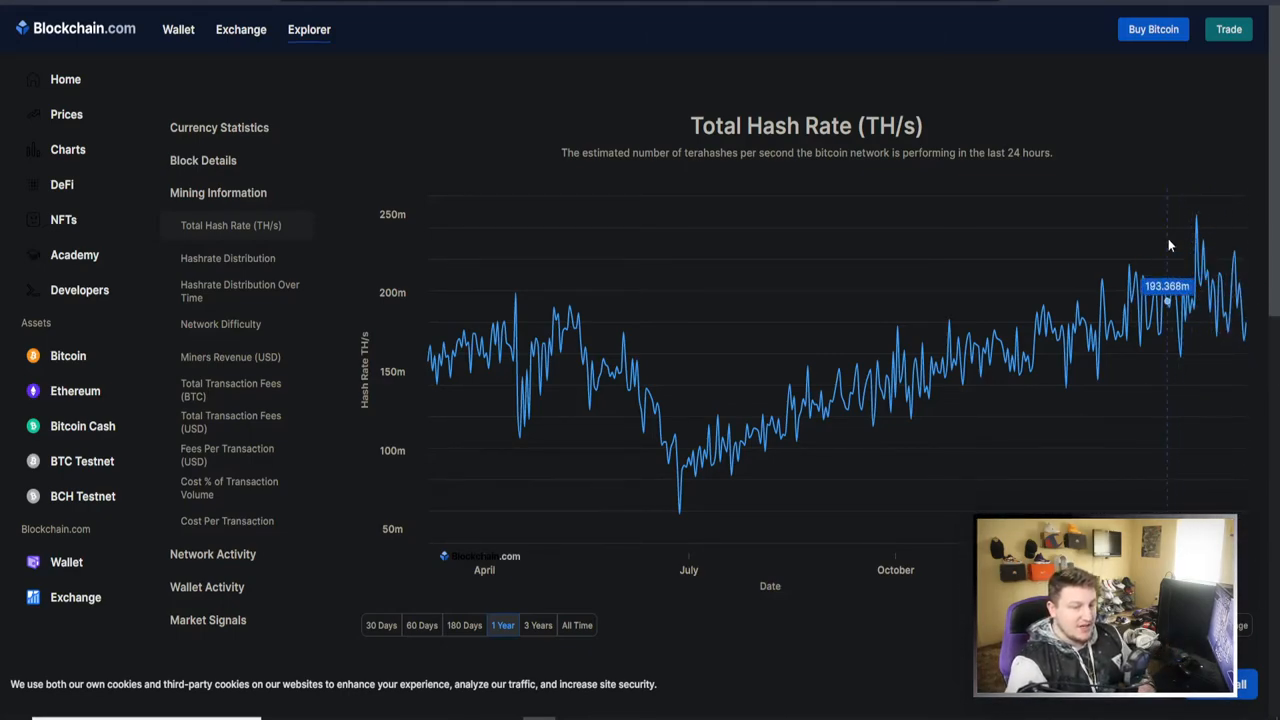
mouse_move(1027, 454)
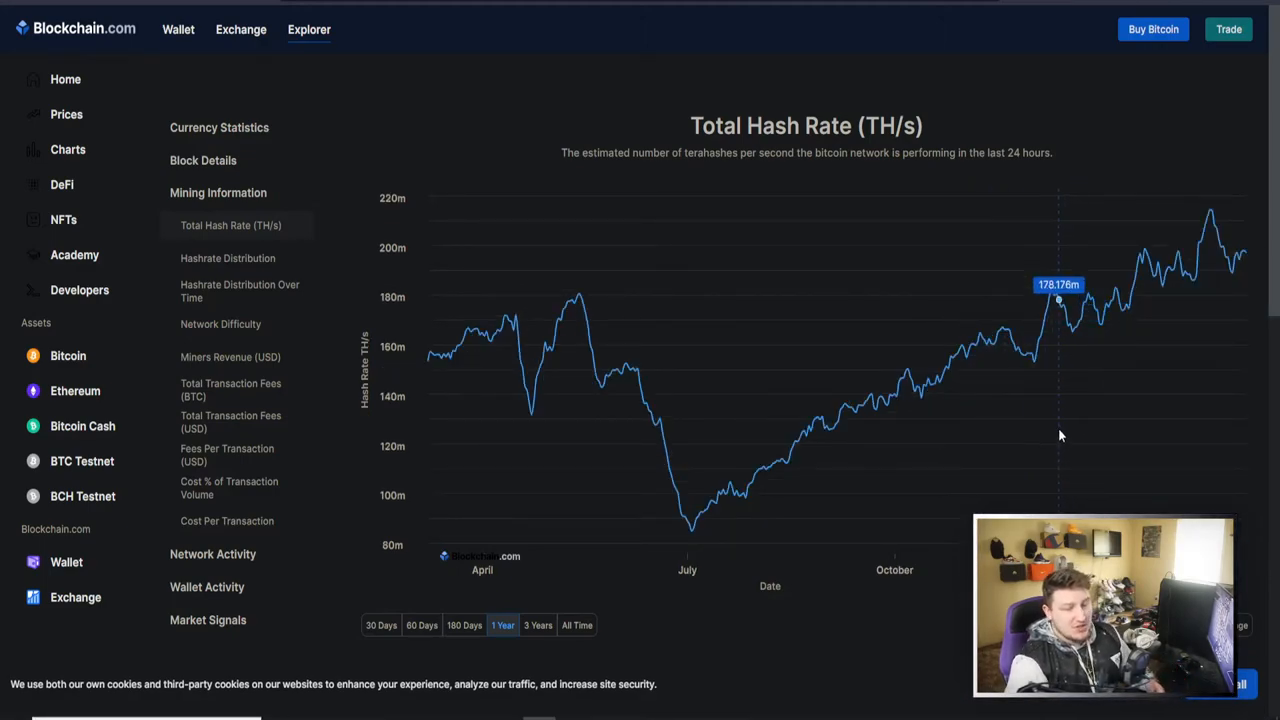
mouse_move(1120, 387)
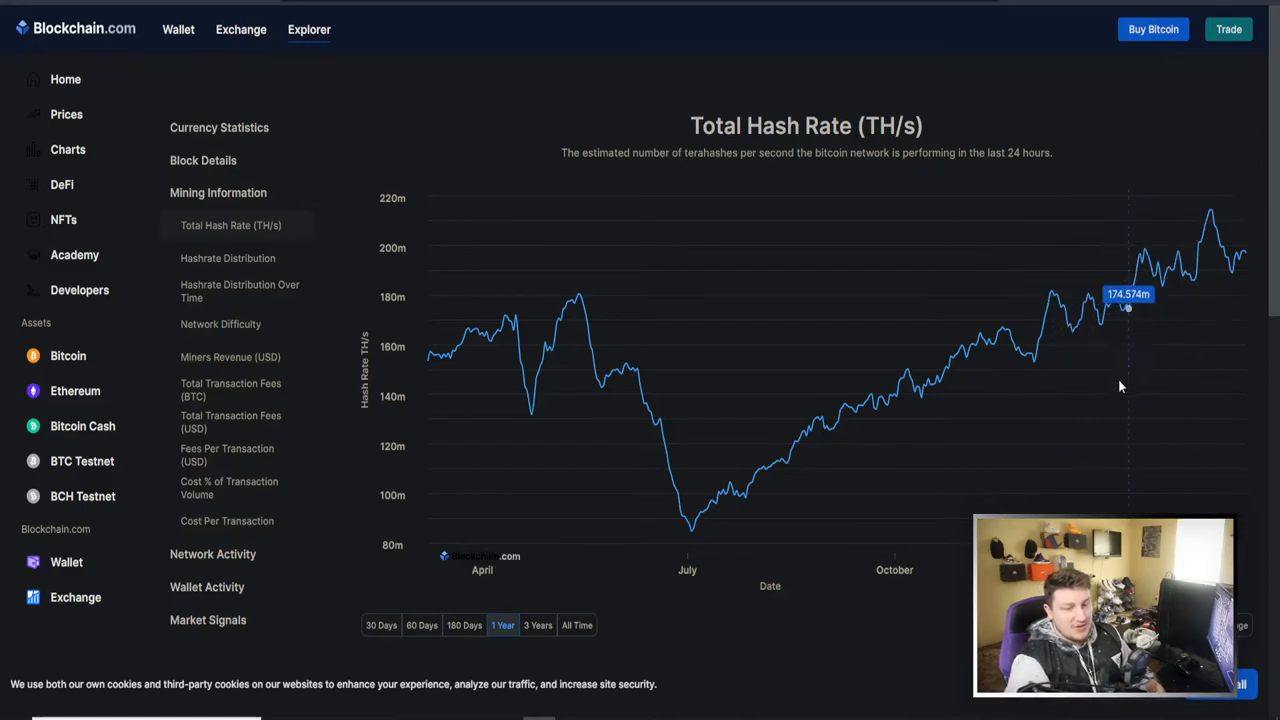
mouse_move(1038, 366)
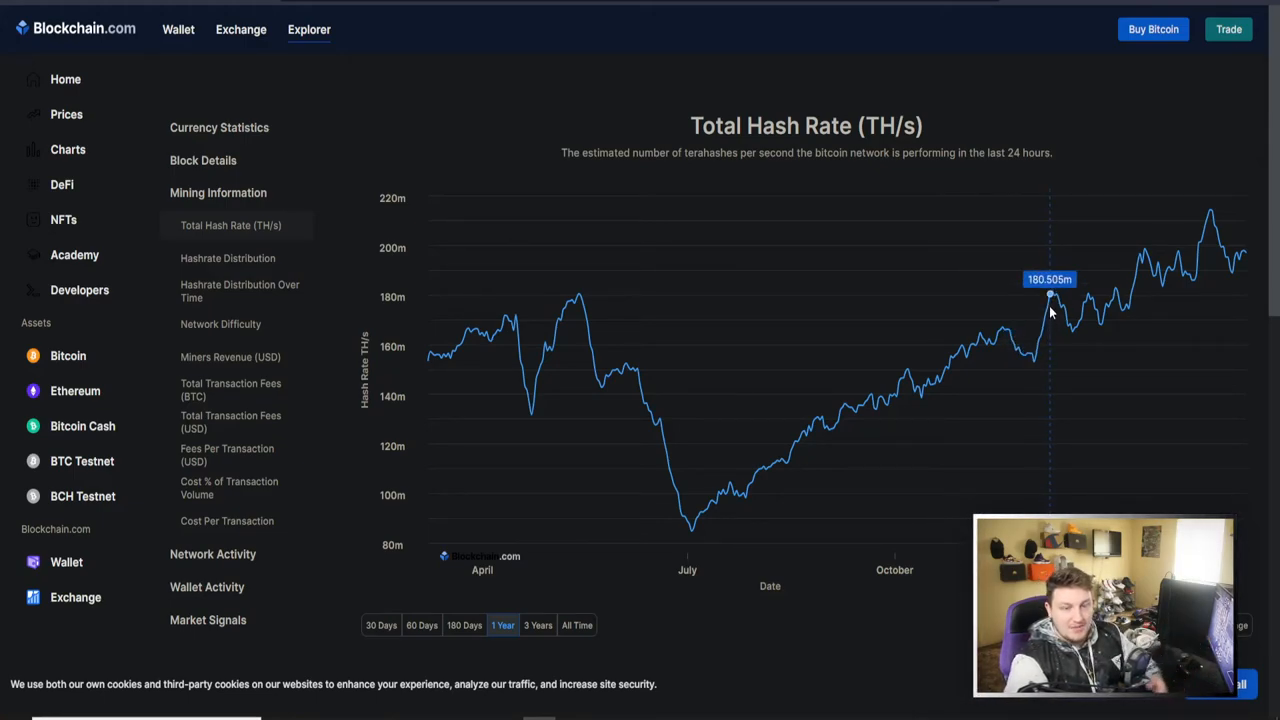
mouse_move(1085, 300)
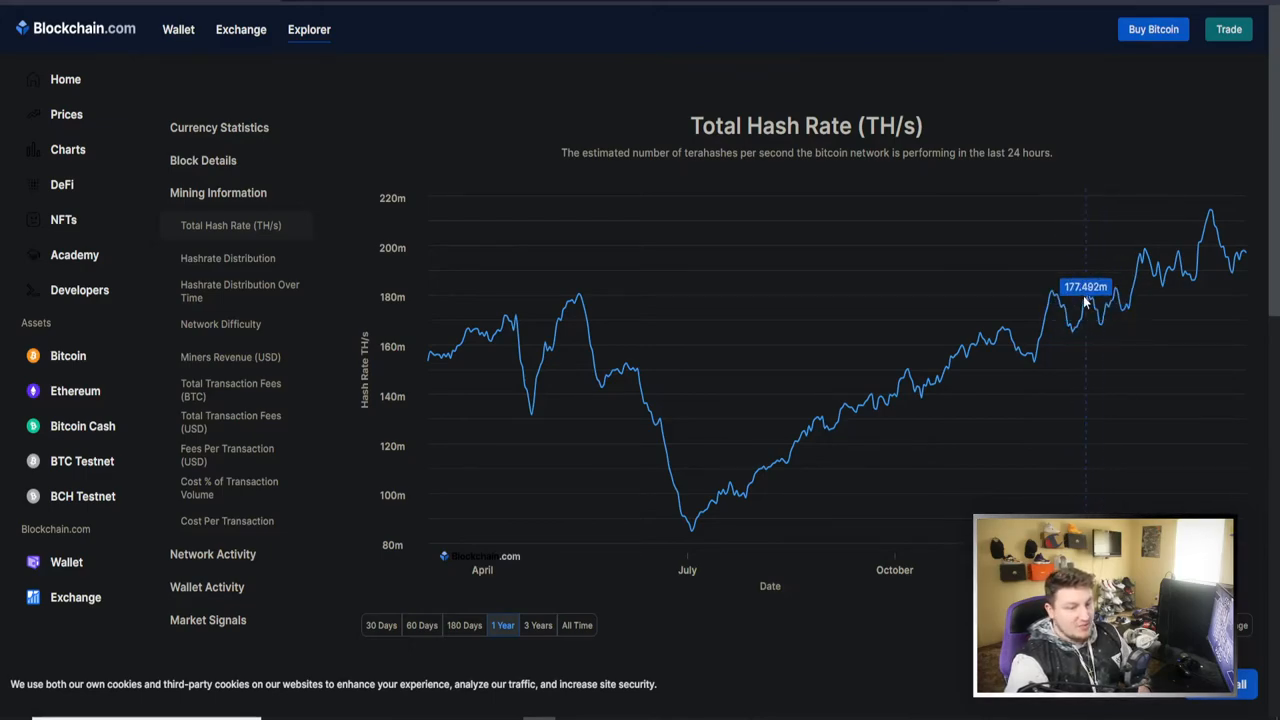
mouse_move(1141, 291)
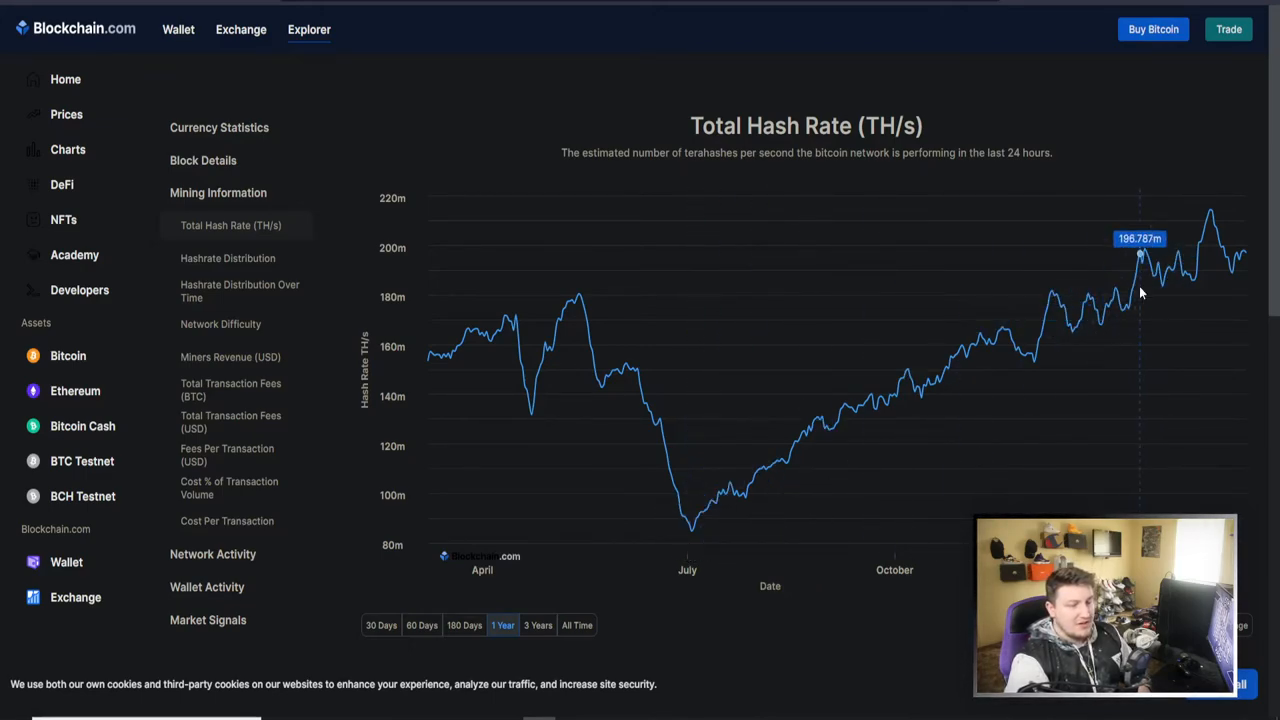